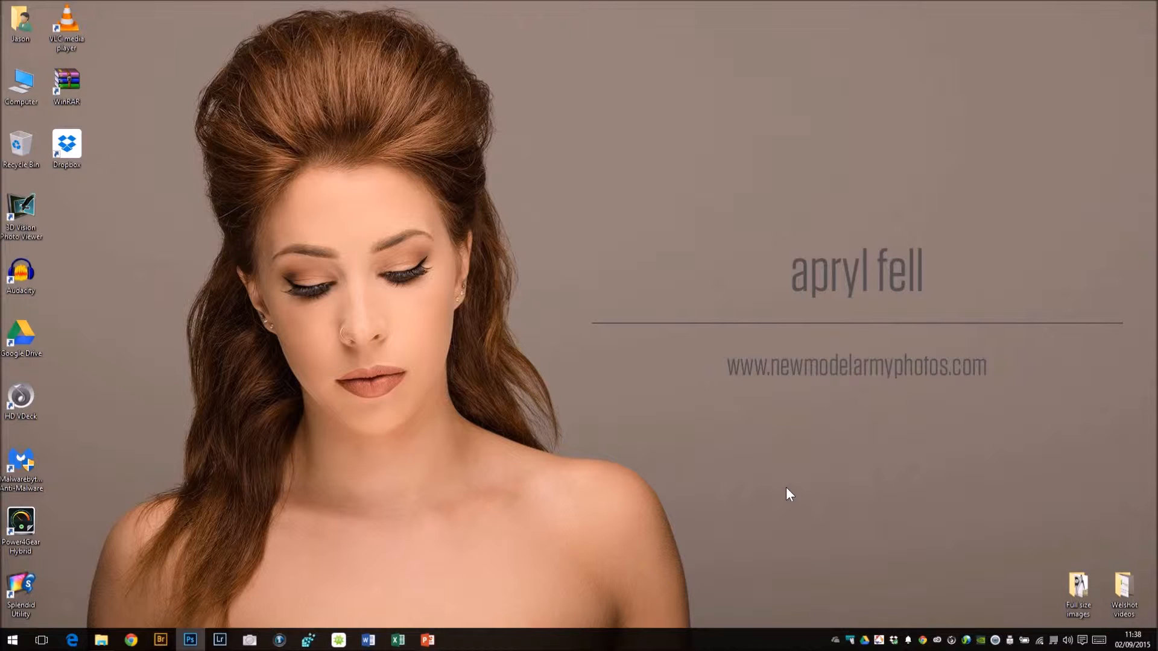
mouse_move(835, 540)
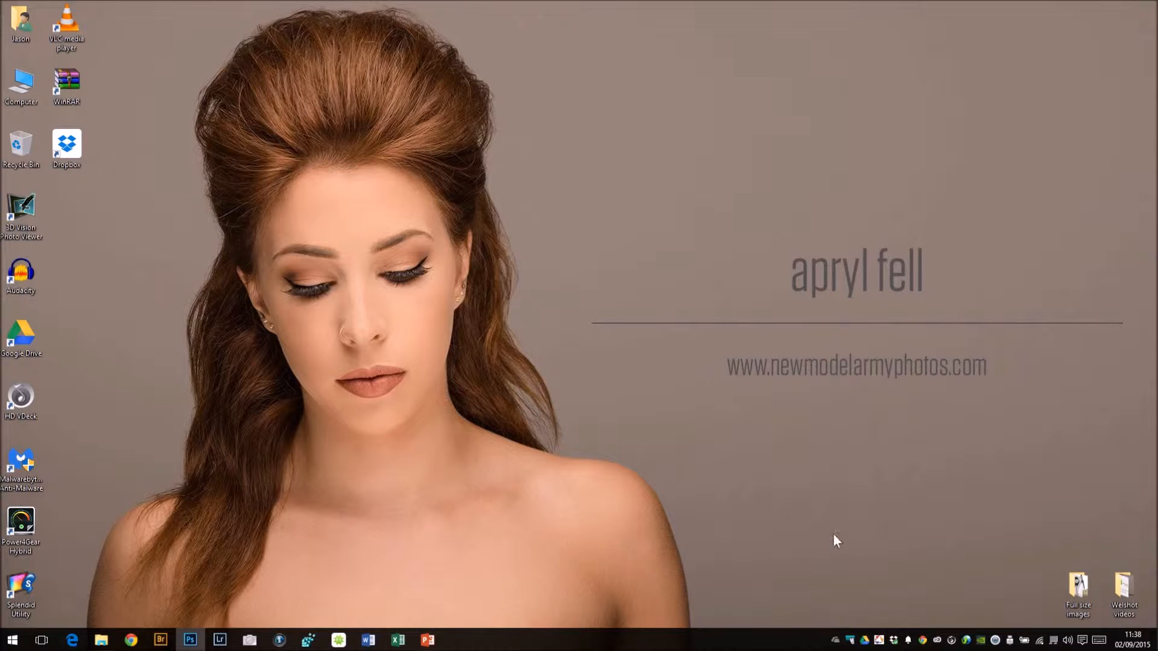
mouse_move(40, 638)
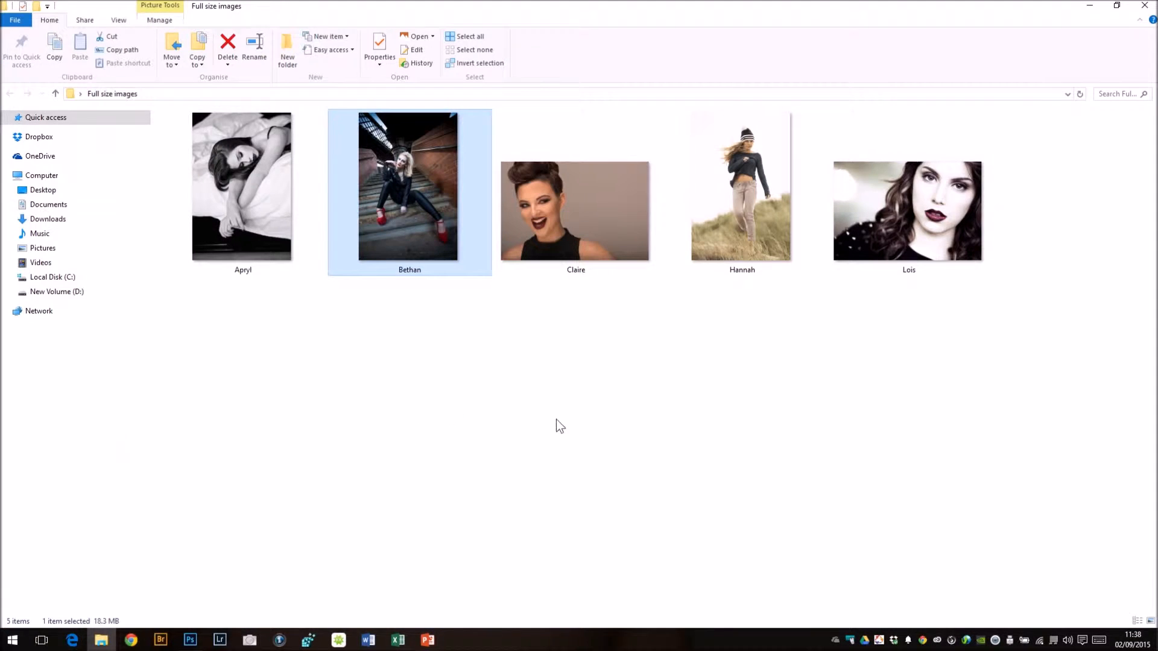
Open the Bethan photo in Photoshop CC 2014 via its right-click Open with menu.
right_click(409, 186)
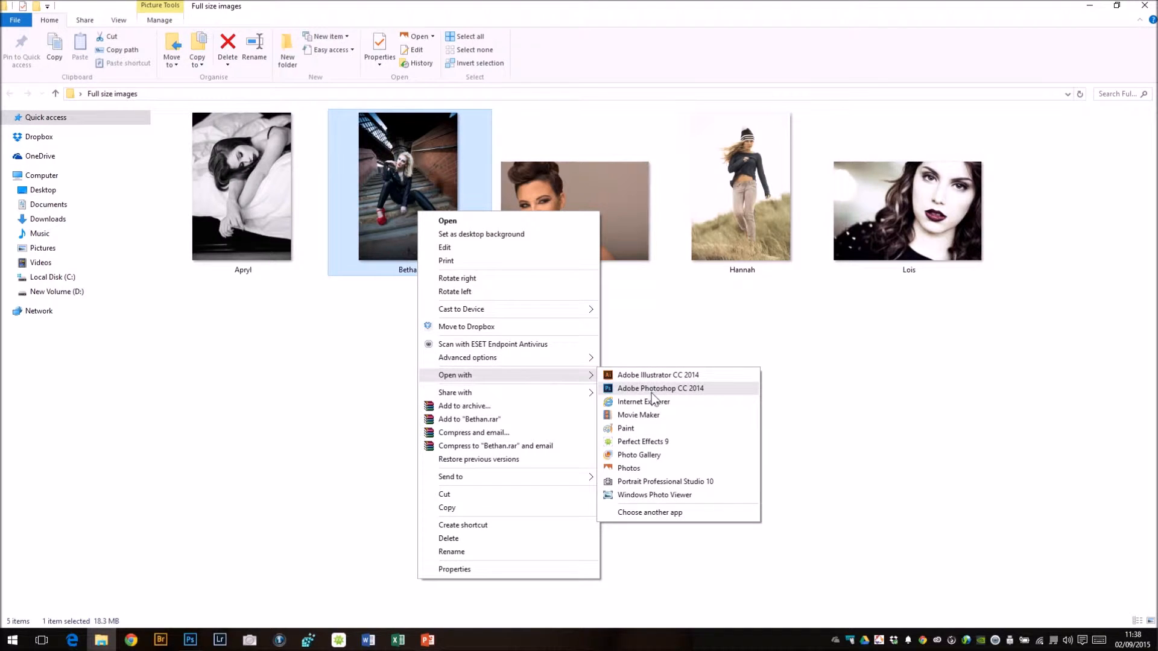
click(661, 388)
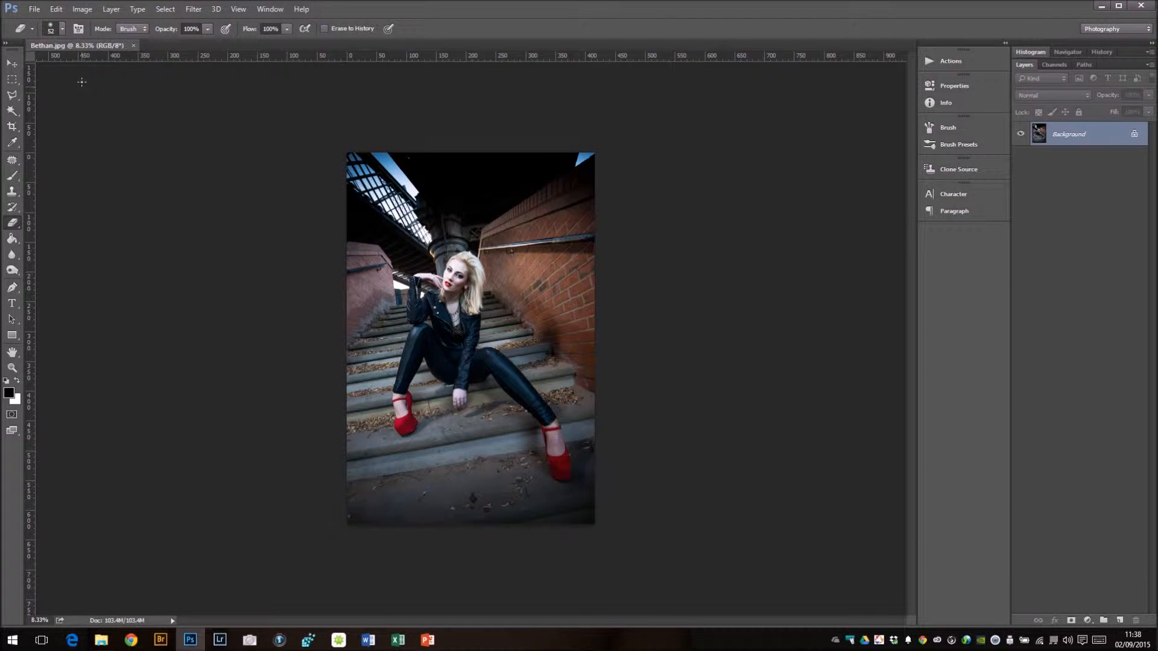
Resize the Bethan photo to 801 × 1200 pixels with Image Size.
click(81, 9)
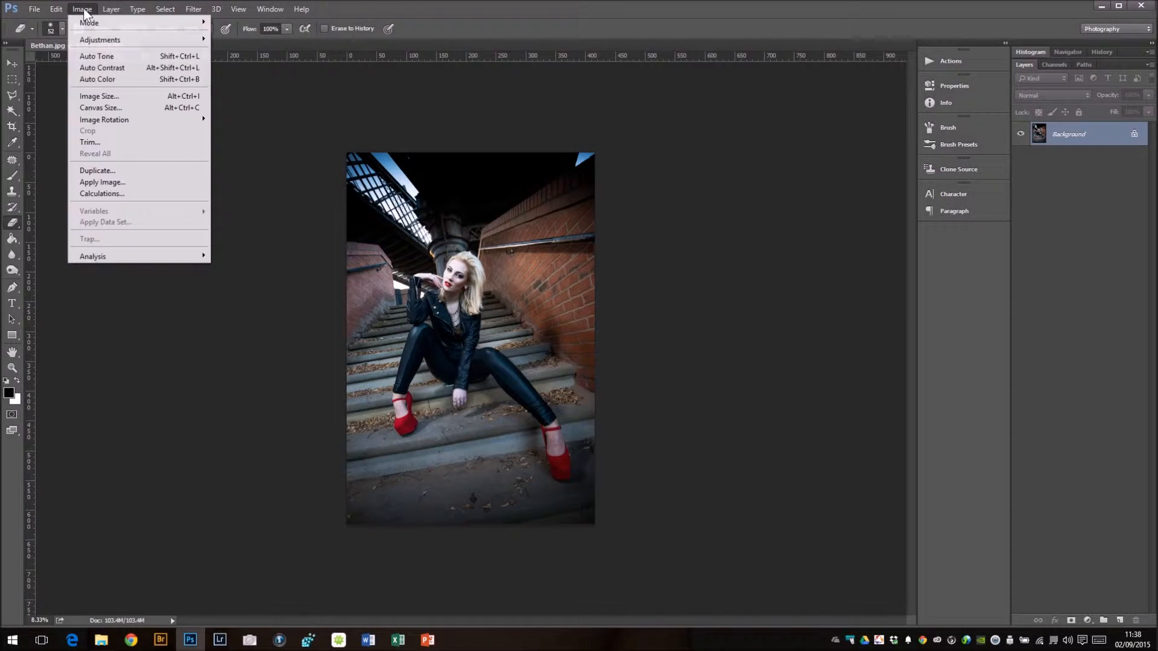
mouse_move(98, 96)
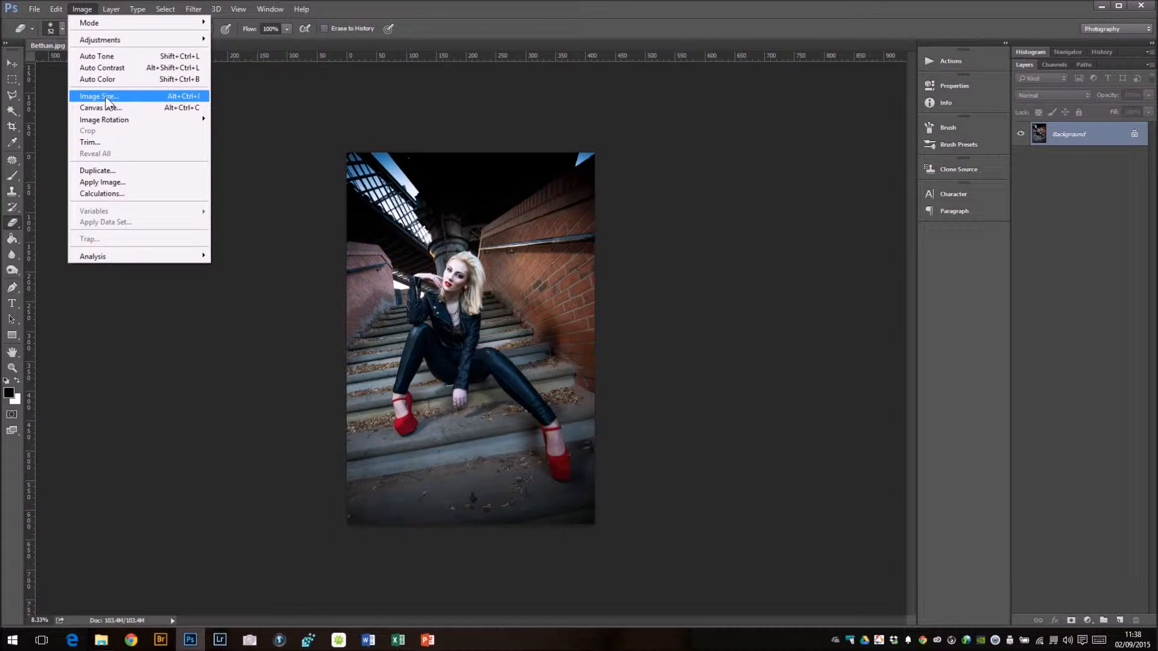
click(98, 95)
text(1200)
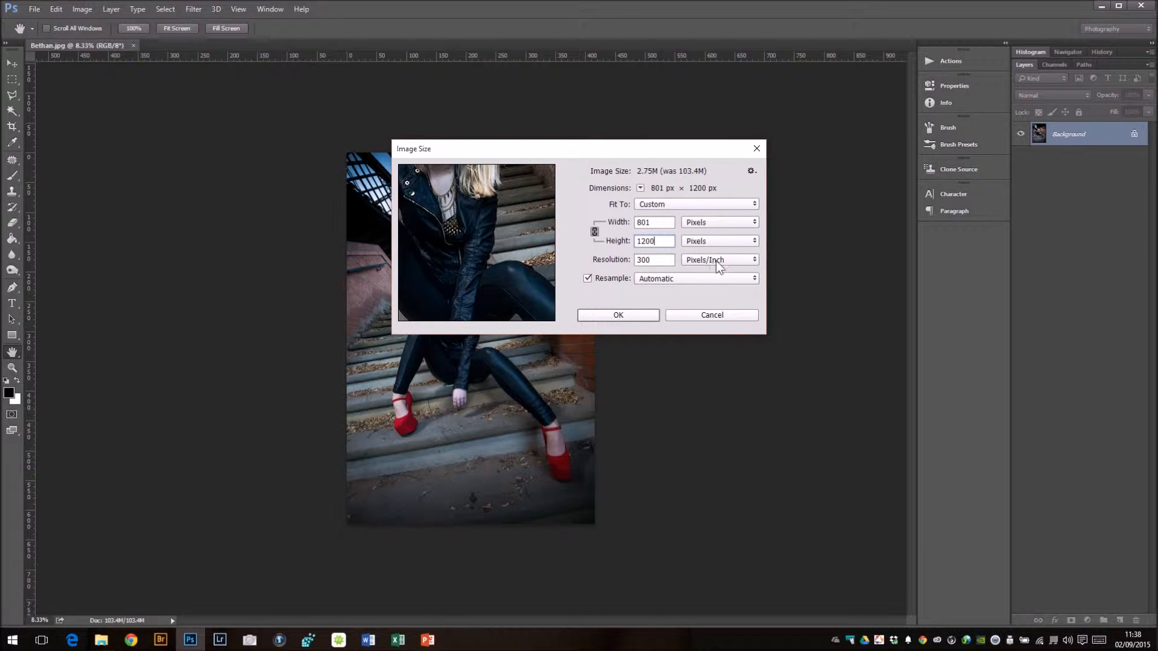
mouse_move(645, 322)
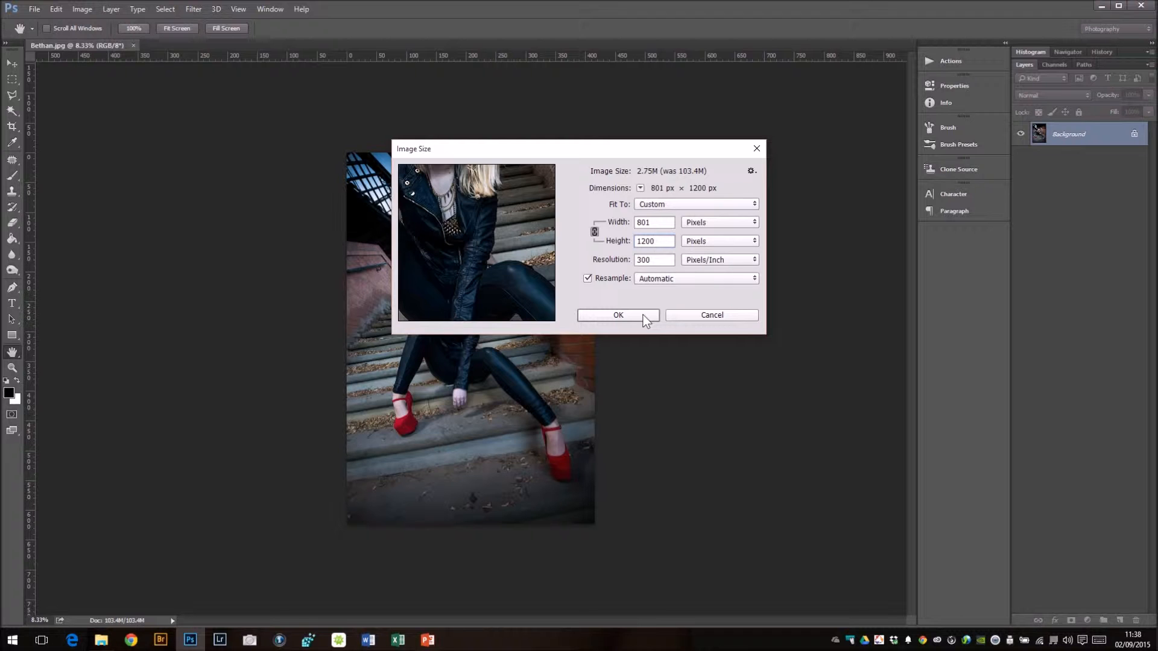
click(618, 315)
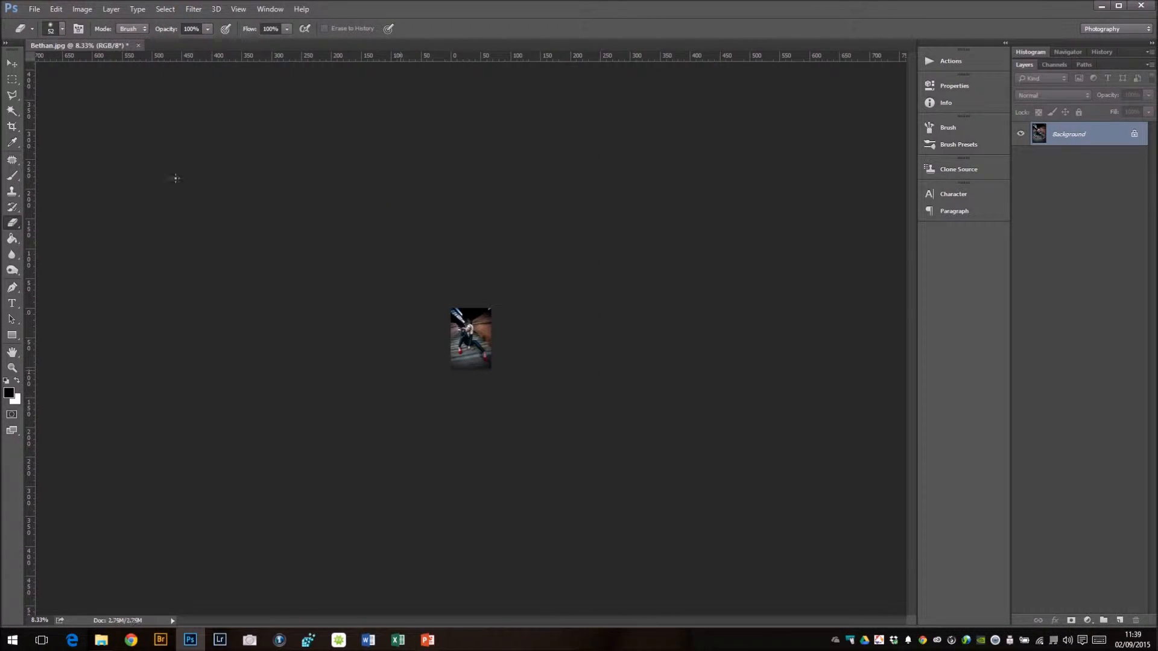
View the resized photo at 100% actual size using the Hand tool.
click(11, 352)
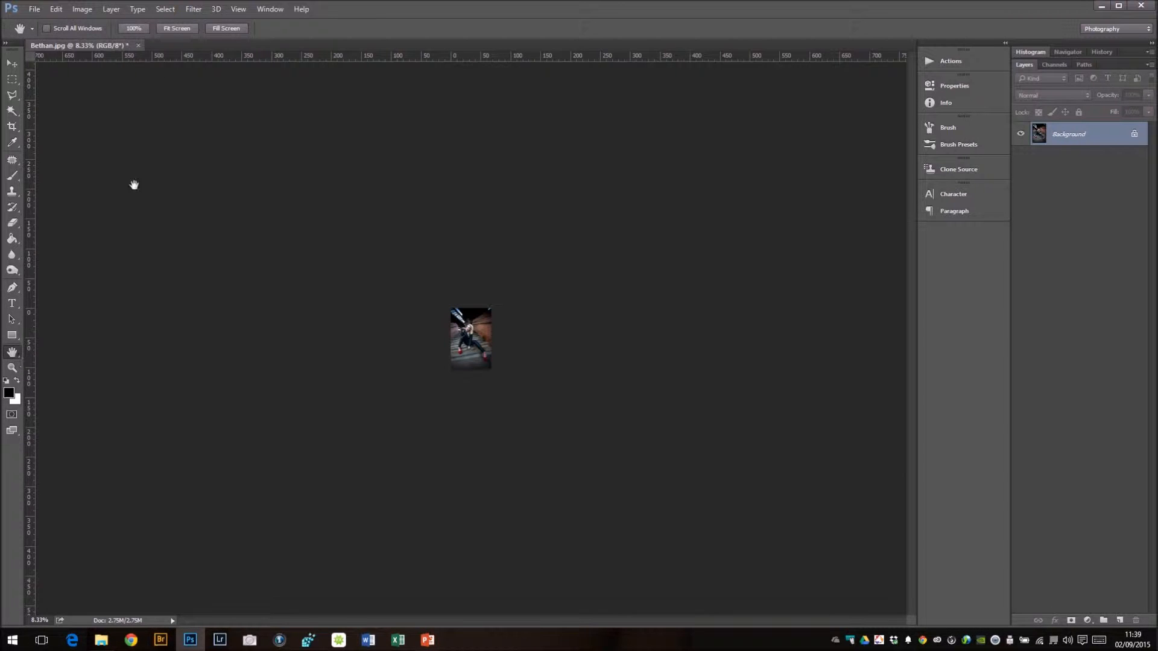
click(132, 29)
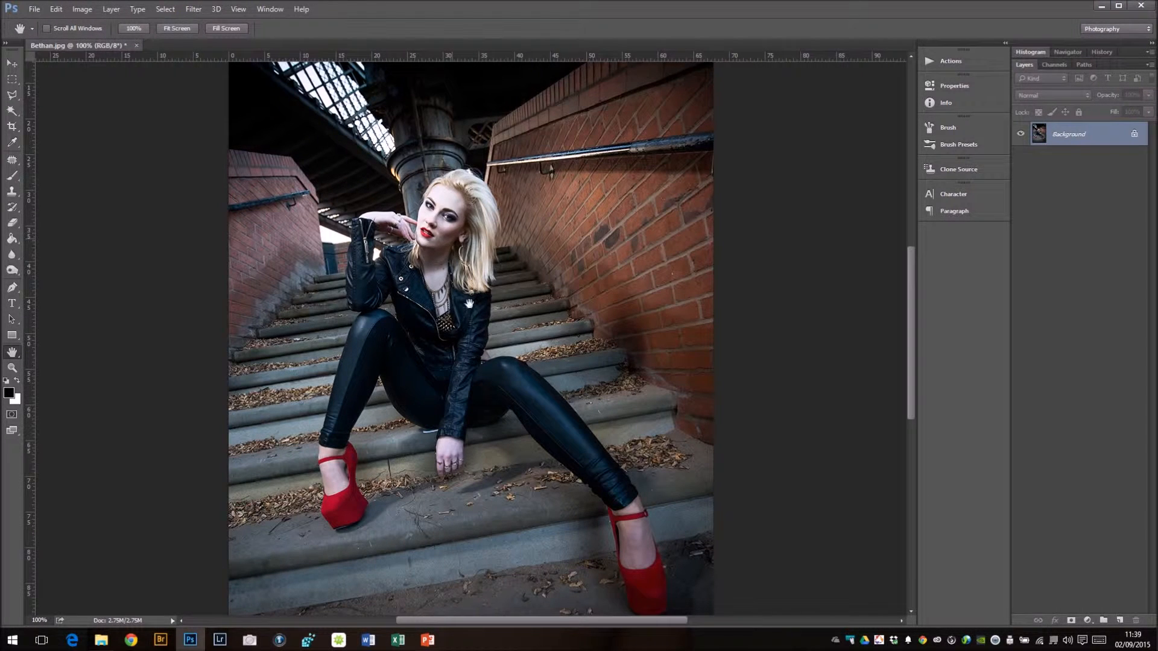
mouse_move(576, 404)
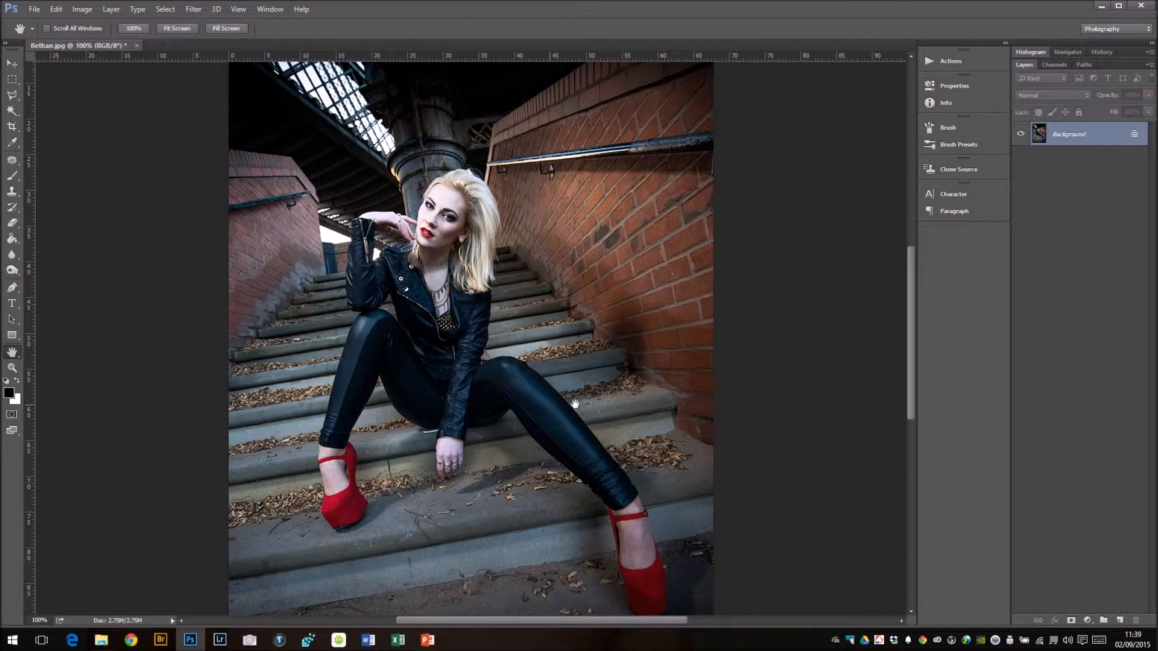
mouse_move(777, 471)
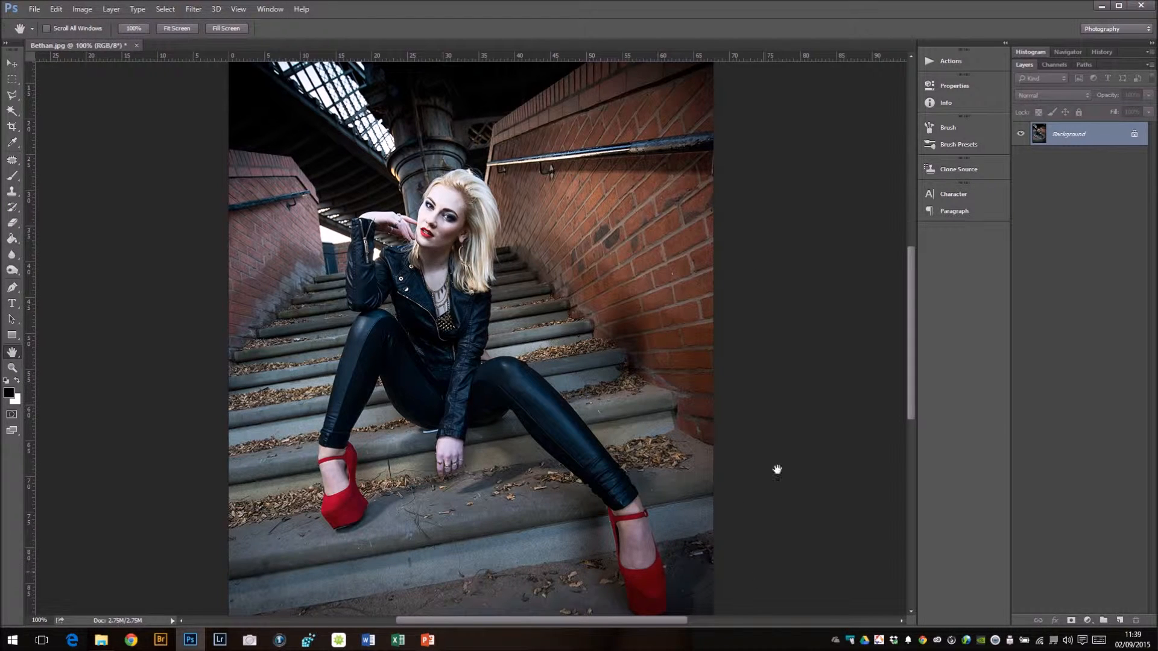
mouse_move(787, 373)
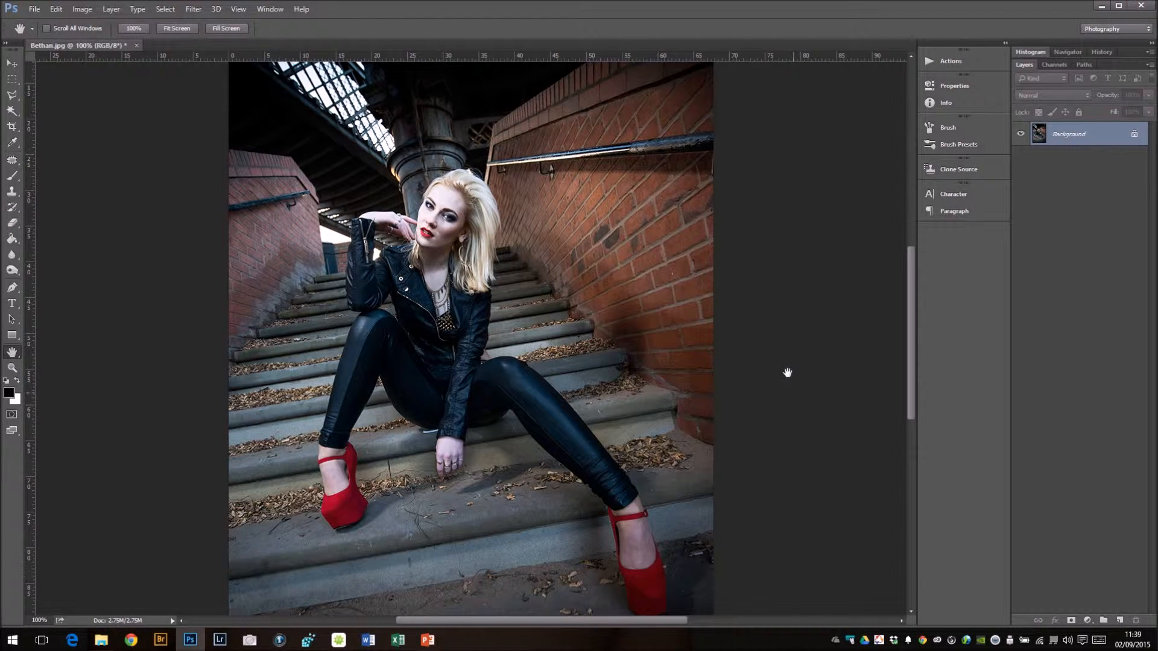
mouse_move(602, 321)
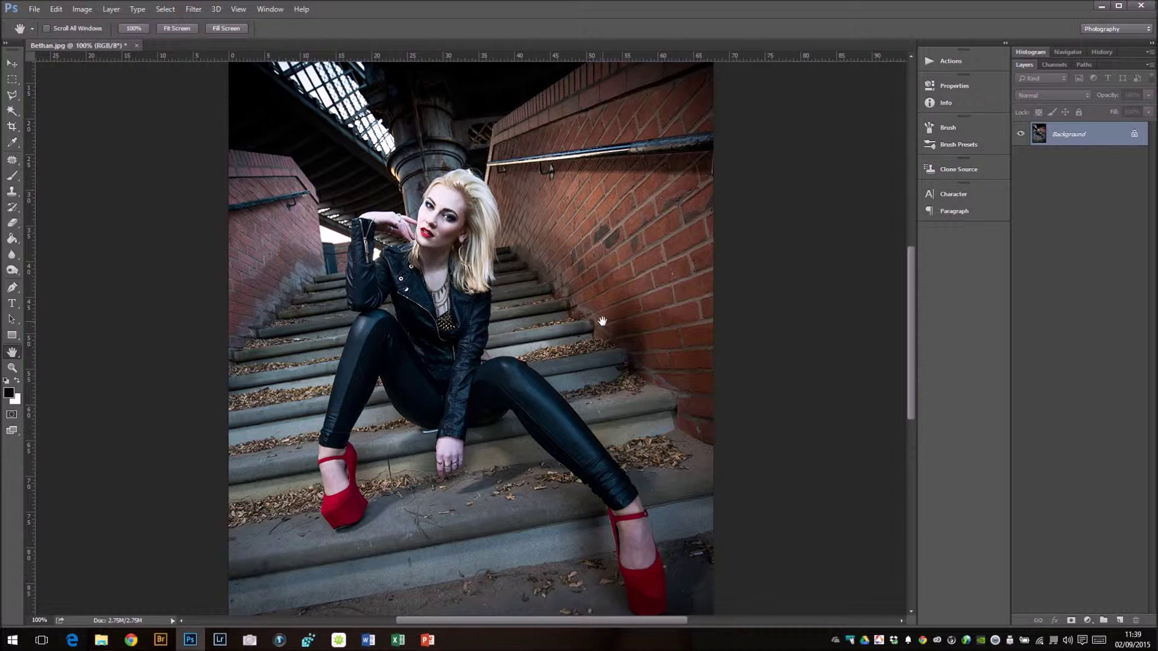
mouse_move(819, 327)
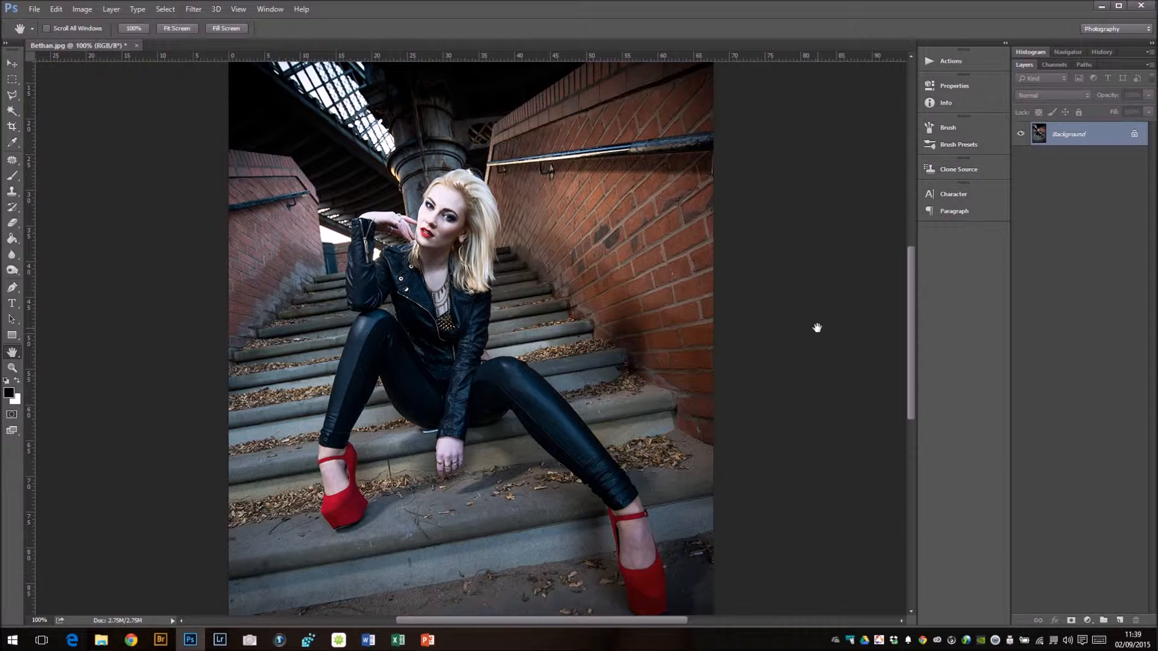
mouse_move(787, 365)
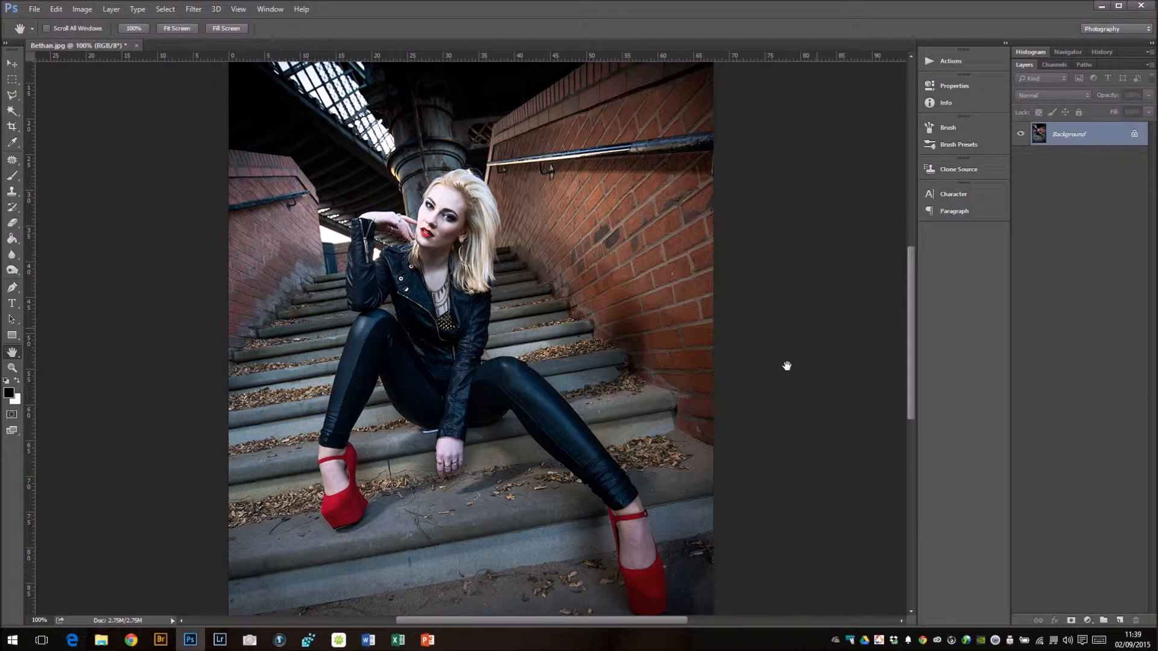
mouse_move(780, 412)
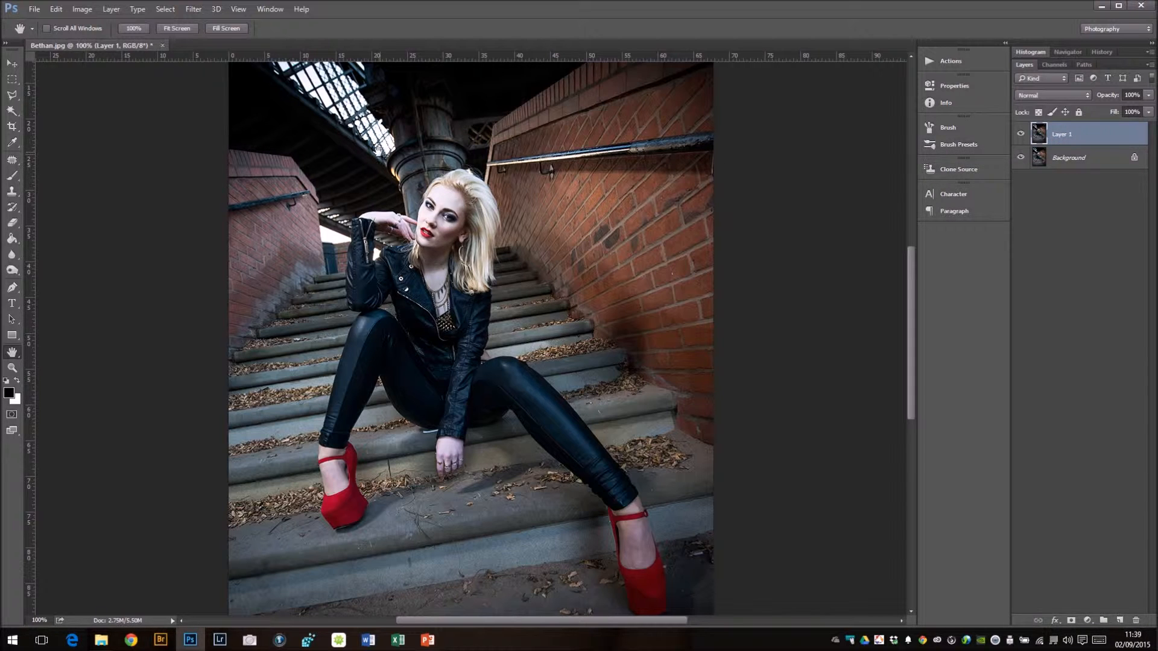
mouse_move(187, 102)
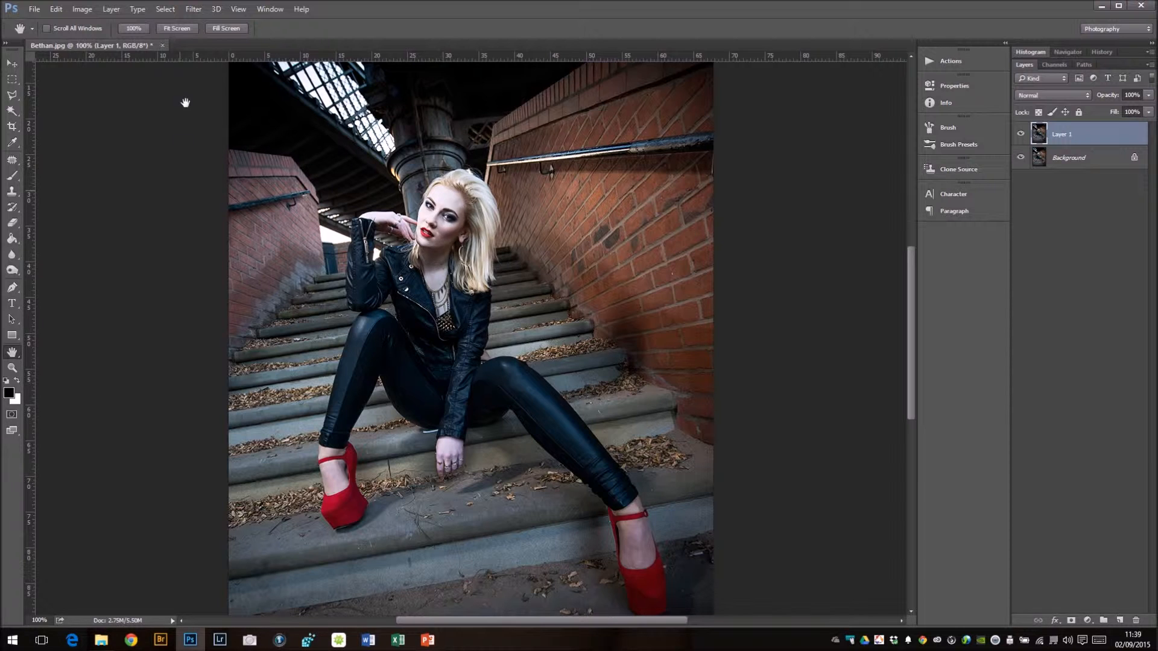
Open Filter > Sharpen > Unsharp Mask for the duplicated layer.
click(193, 9)
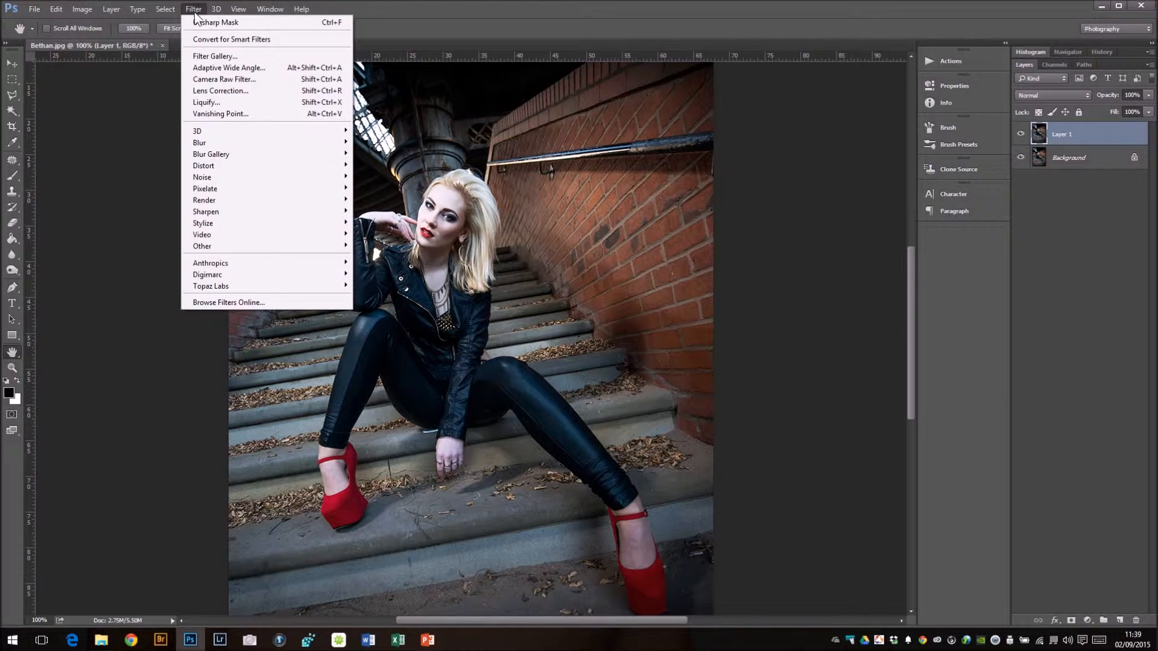
mouse_move(206, 212)
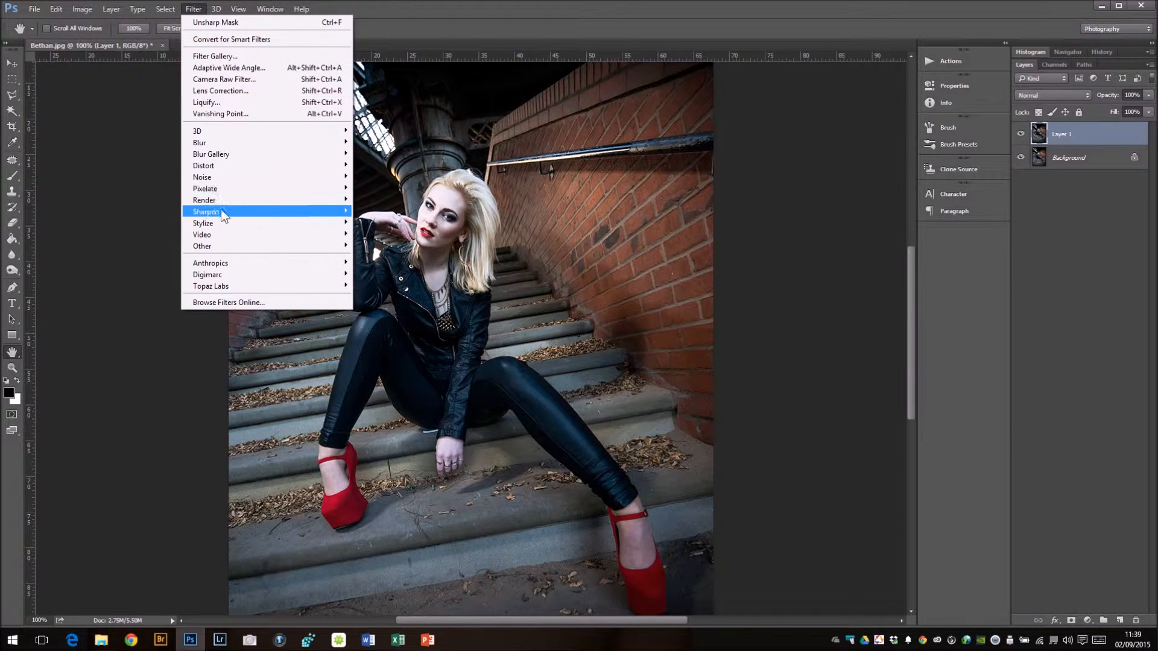
mouse_move(207, 211)
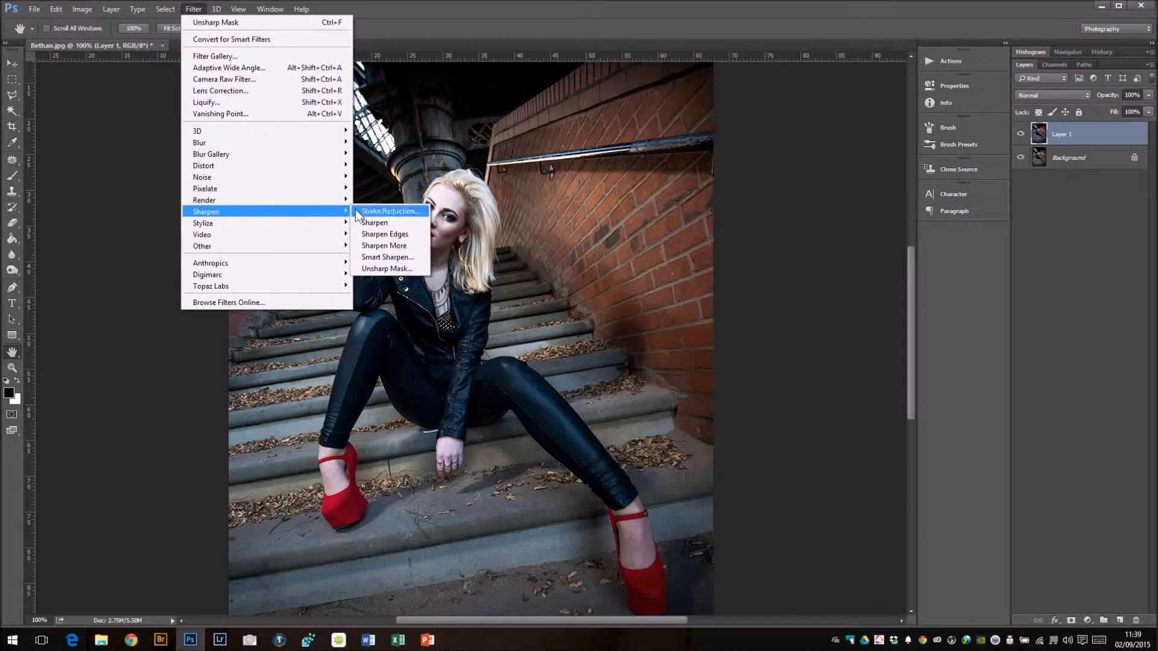
mouse_move(388, 268)
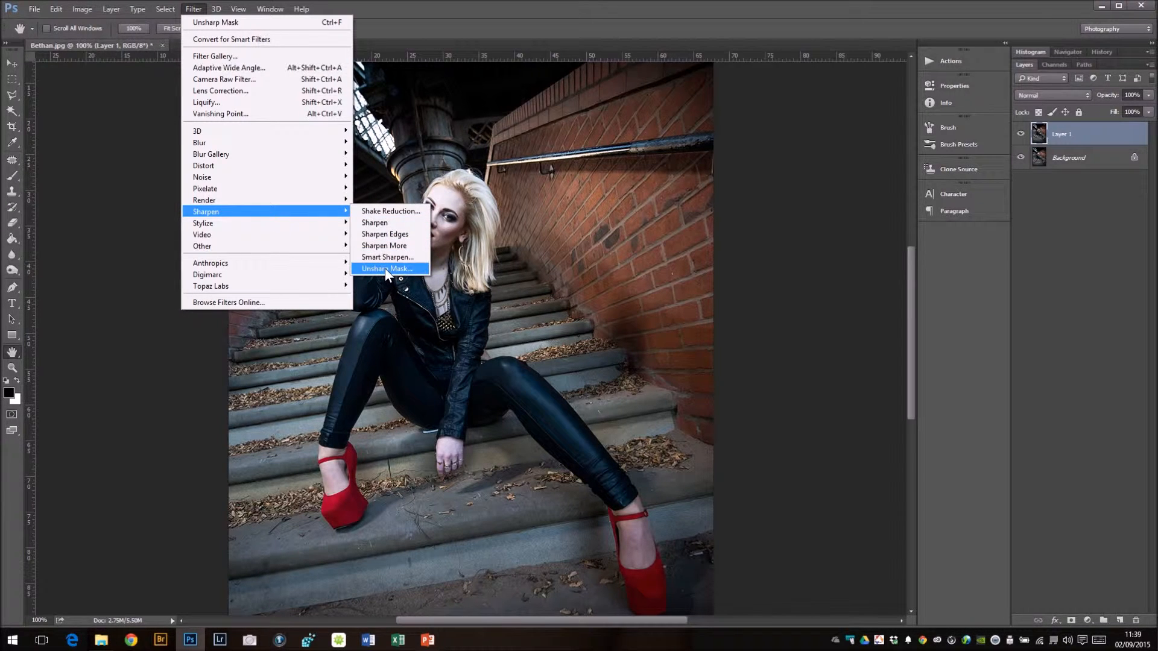
click(387, 268)
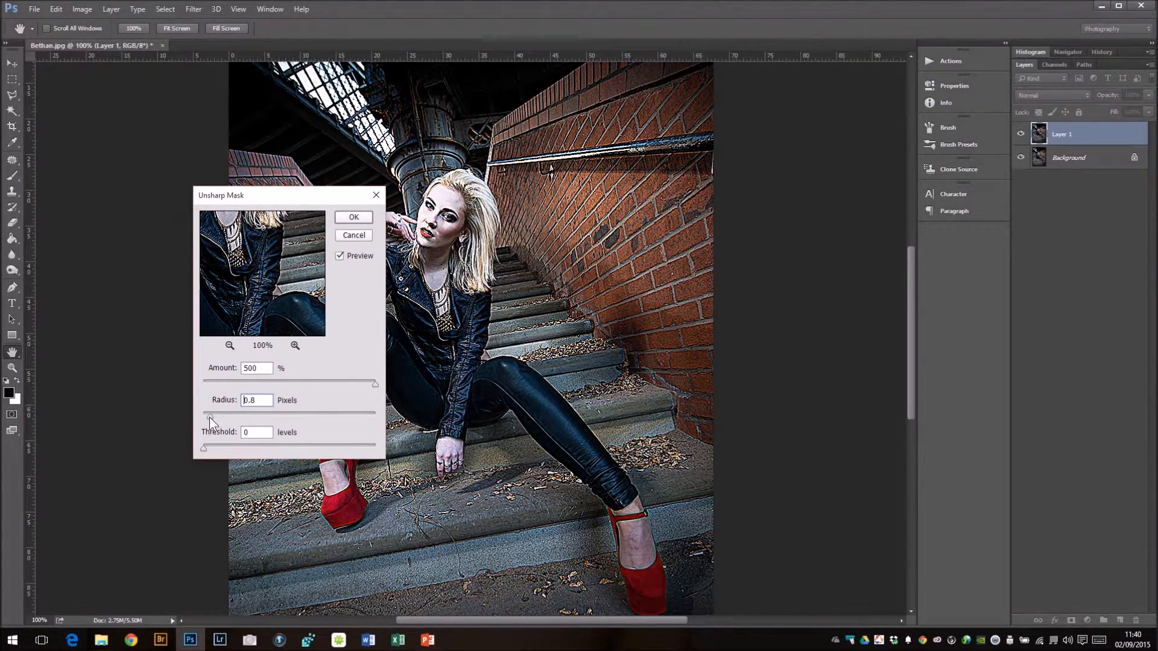
Apply Unsharp Mask at Amount 500%, a smaller radius and Threshold 0.
triple_click(257, 400)
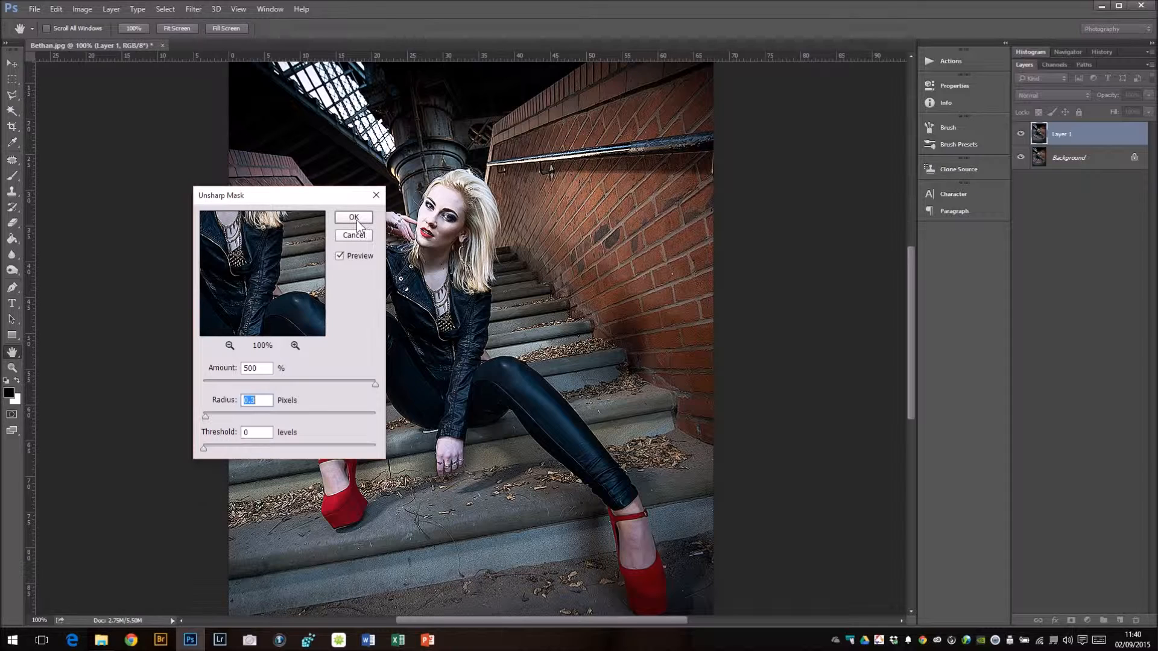
click(353, 217)
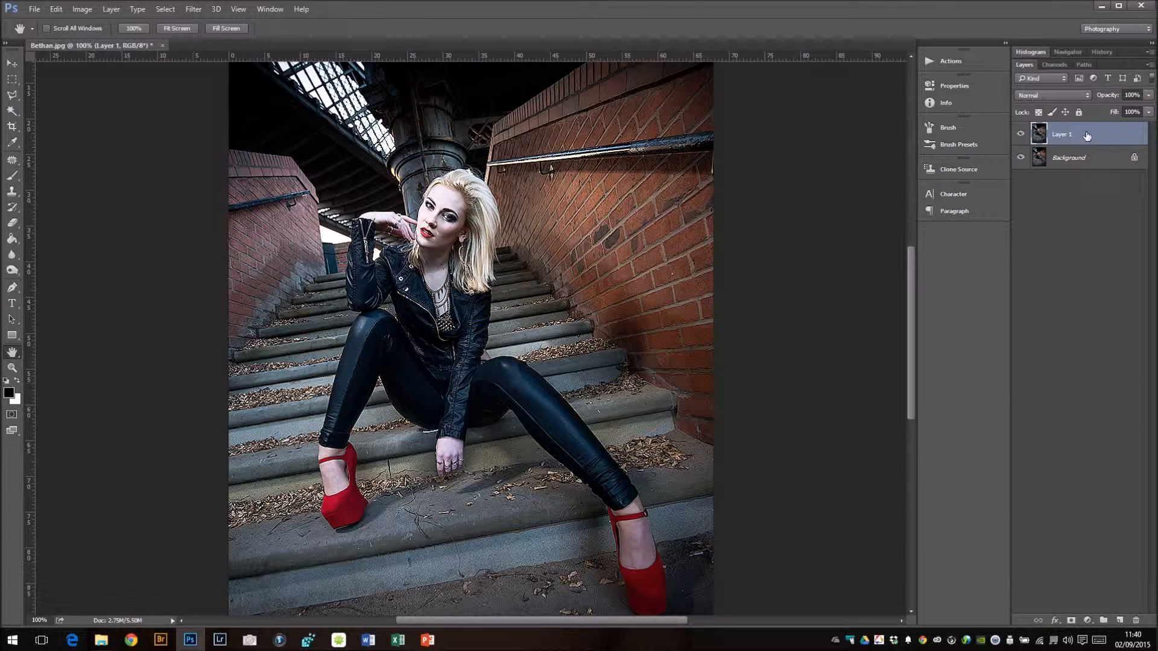
mouse_move(1099, 138)
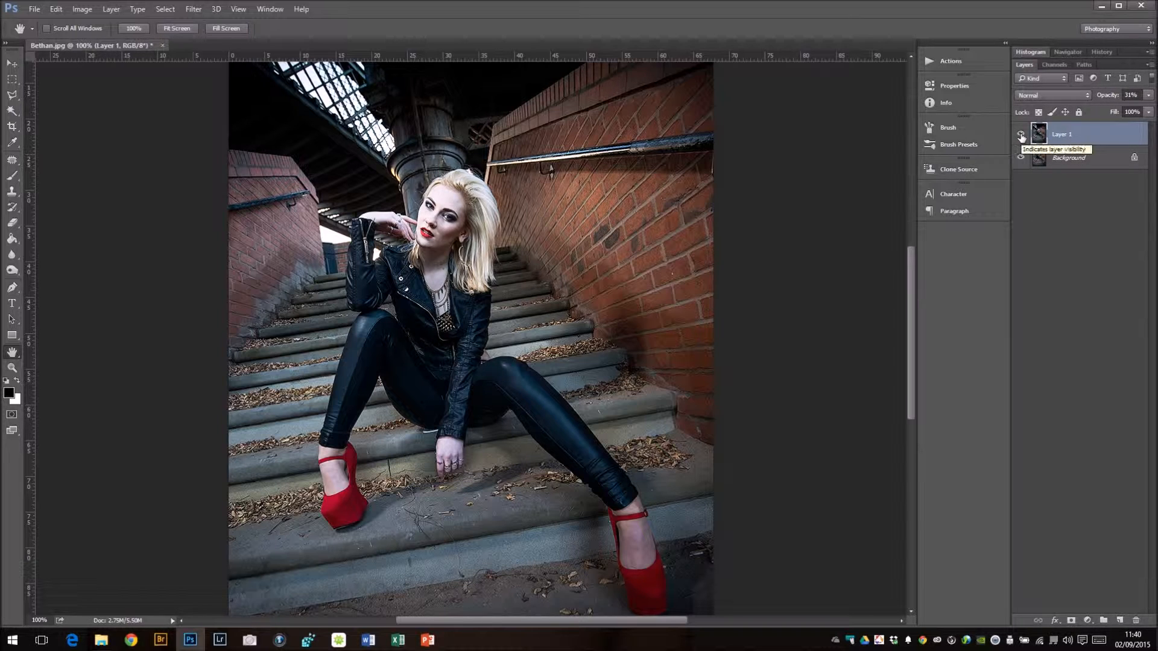
Set Layer 1 to 31% opacity and toggle its visibility to compare.
click(1021, 136)
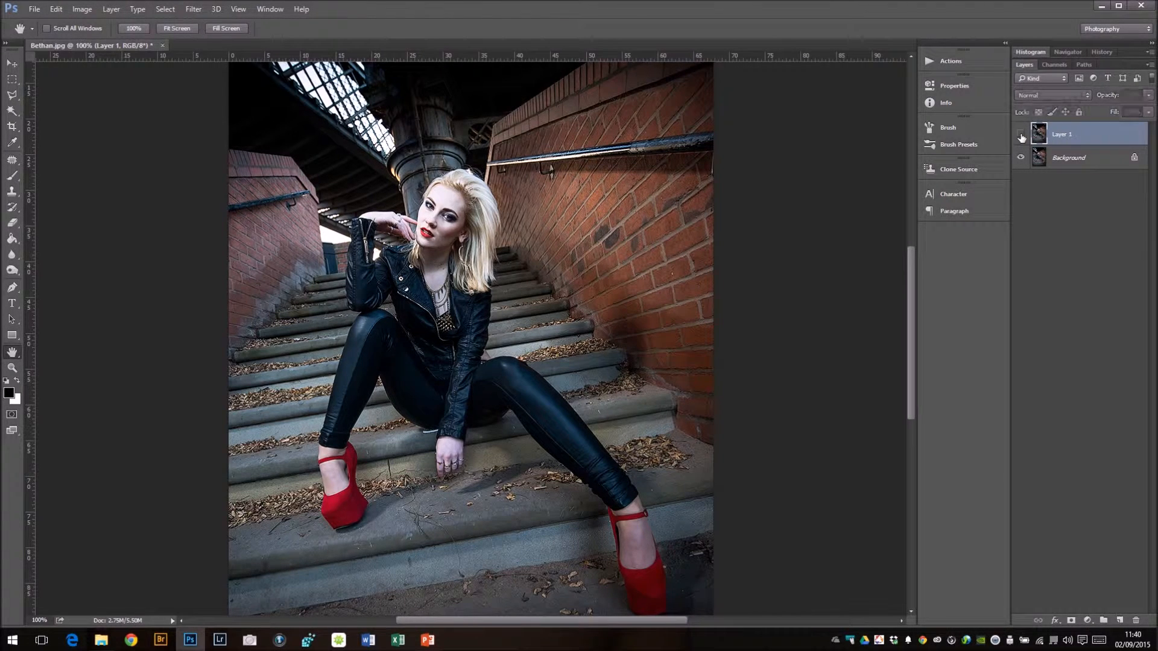
click(1125, 95)
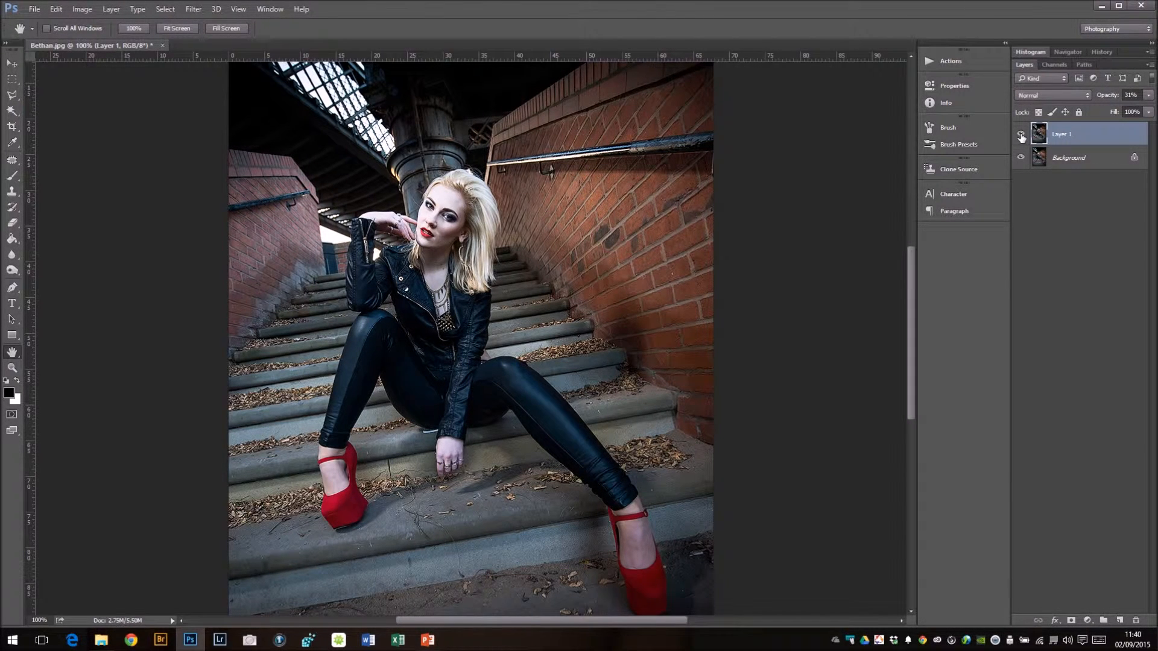
click(1022, 133)
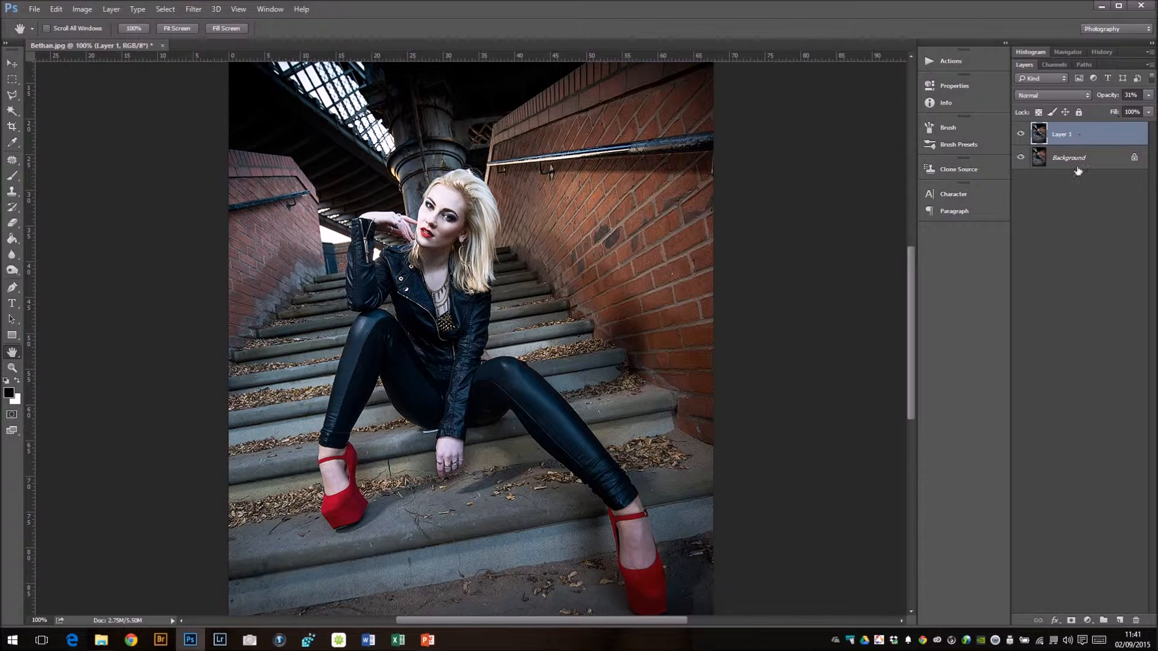
mouse_move(1092, 312)
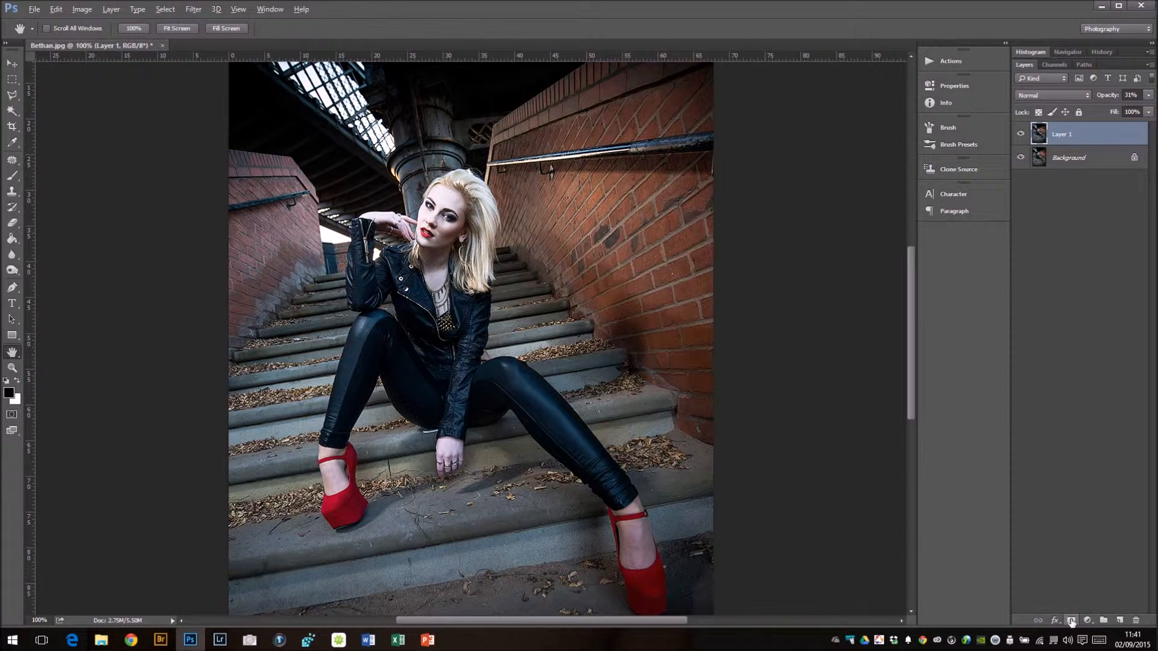
Add a black layer mask to the sharpened layer and select a painting tool.
click(1070, 621)
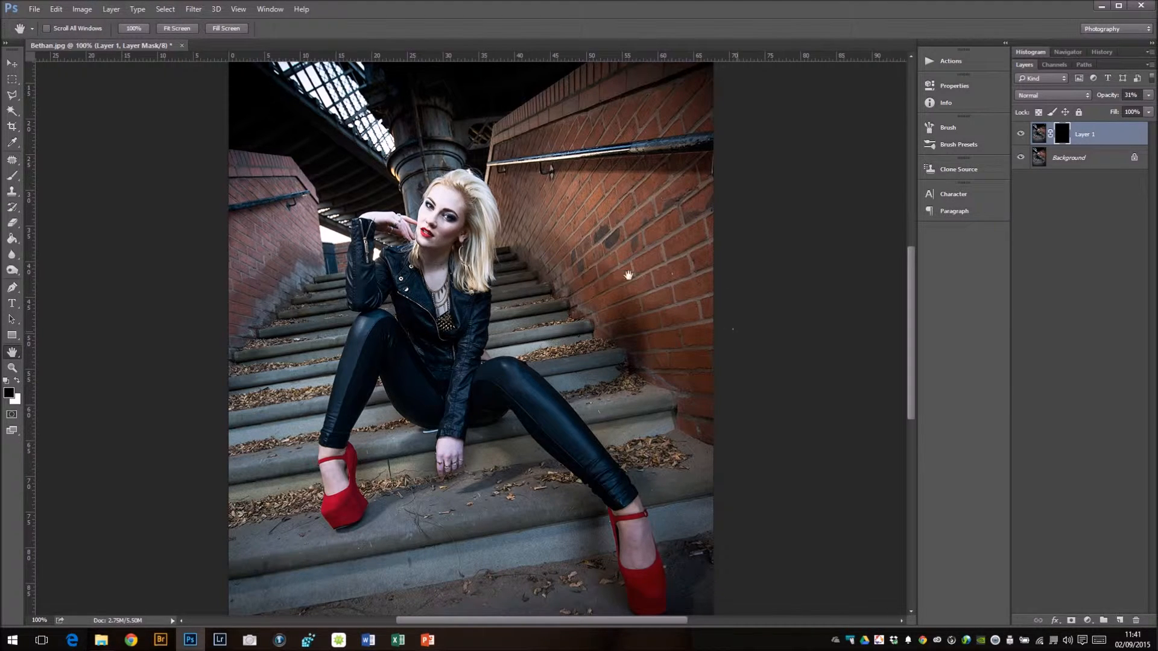
mouse_move(338, 256)
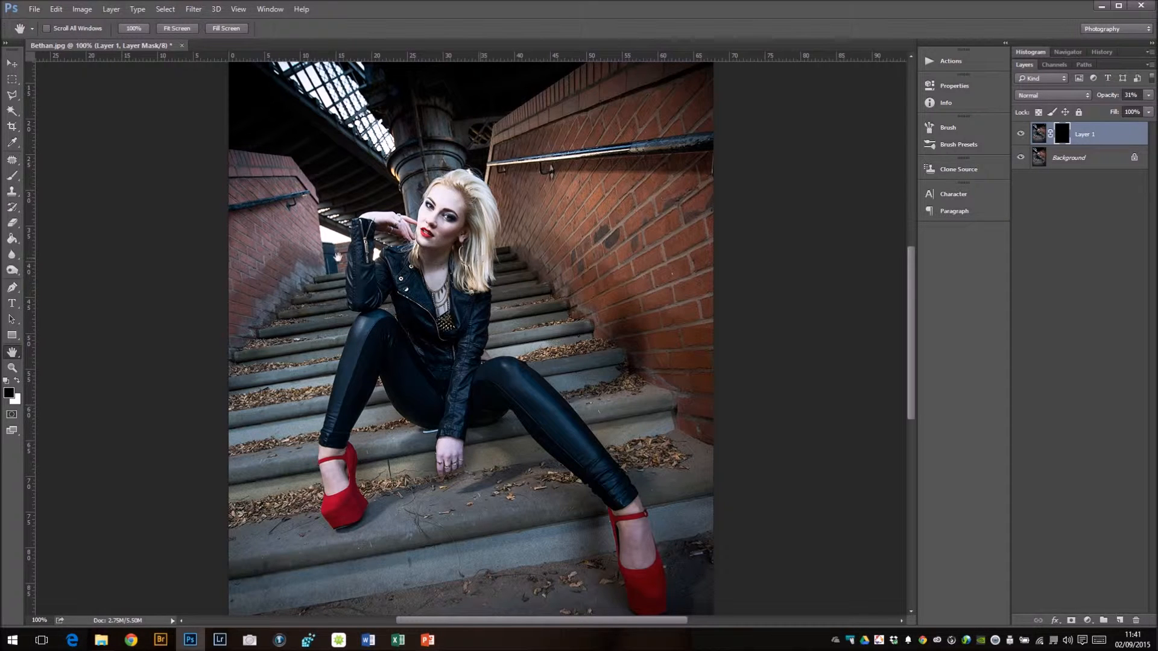
click(12, 224)
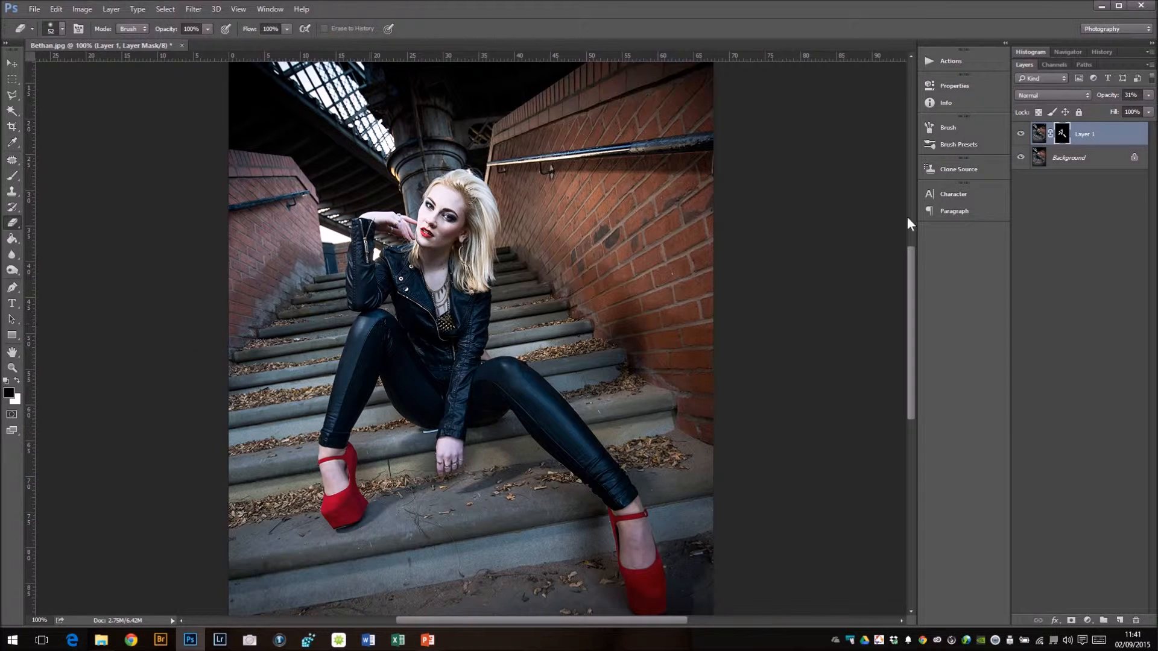
mouse_move(92, 397)
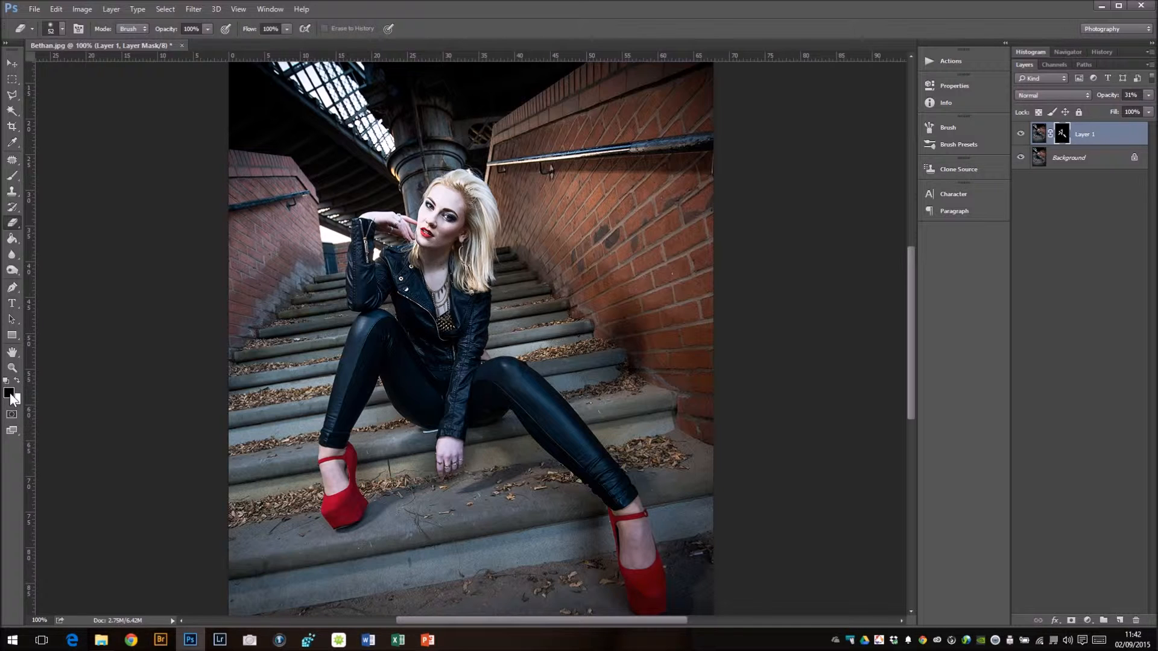
mouse_move(337, 347)
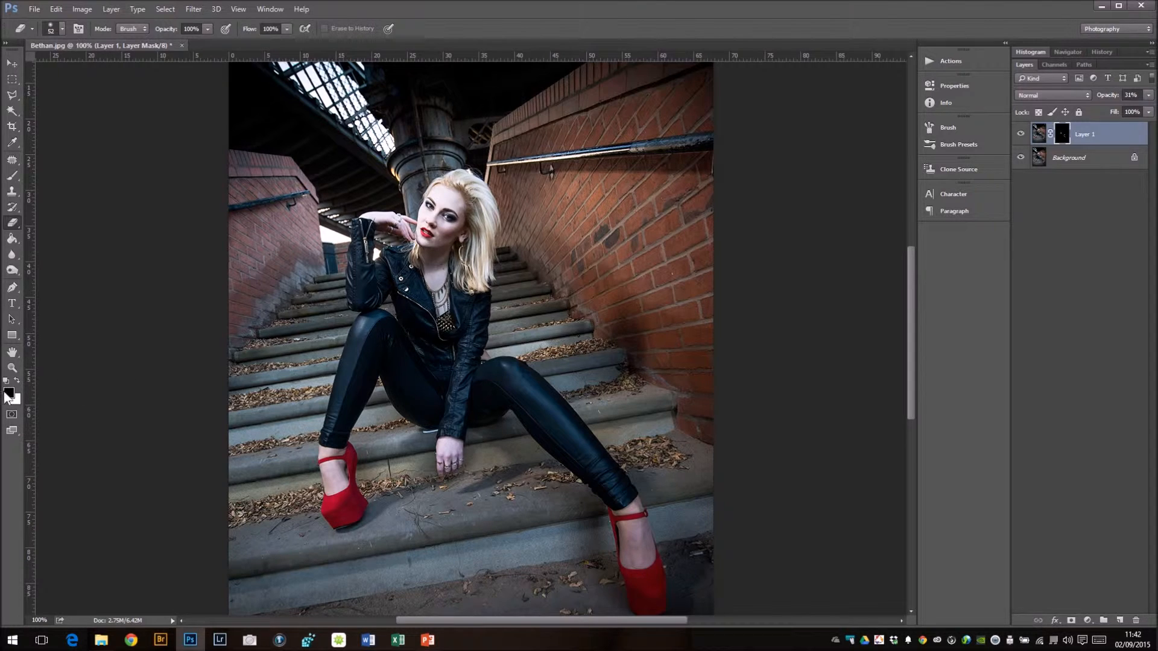
mouse_move(398, 266)
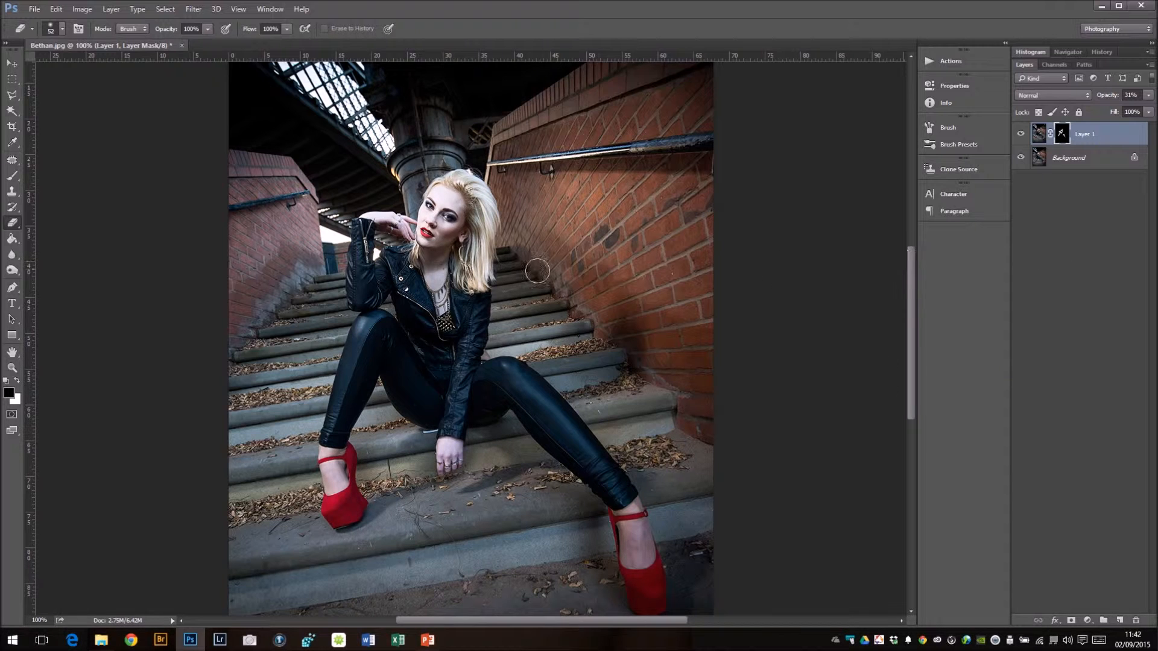
mouse_move(784, 301)
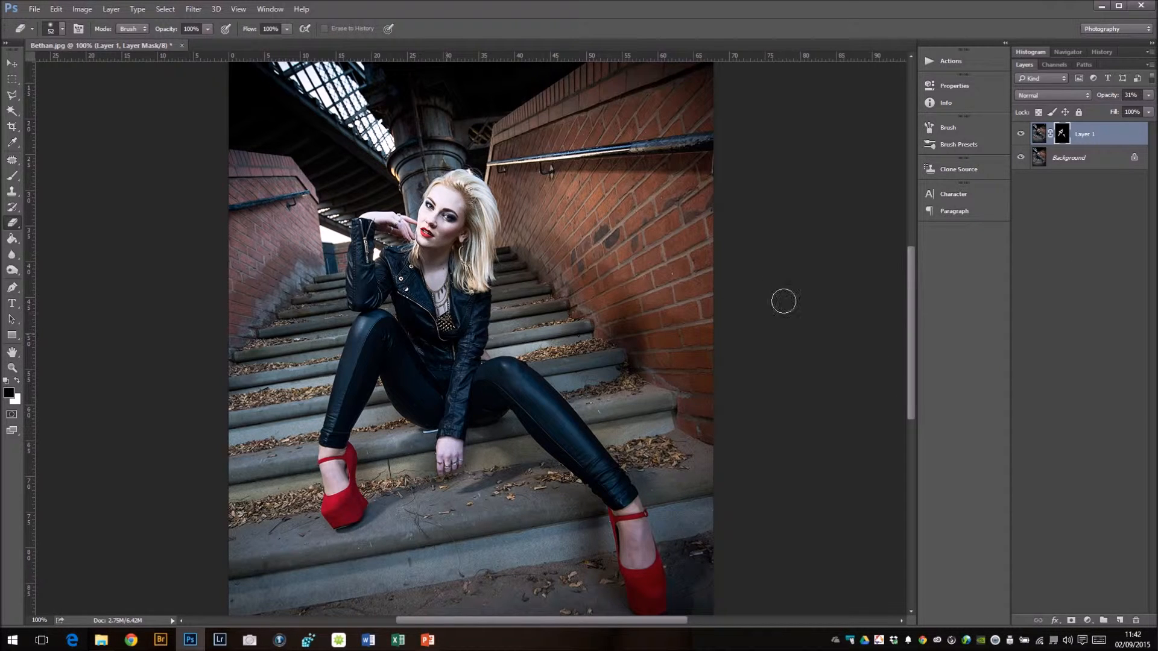
mouse_move(928, 361)
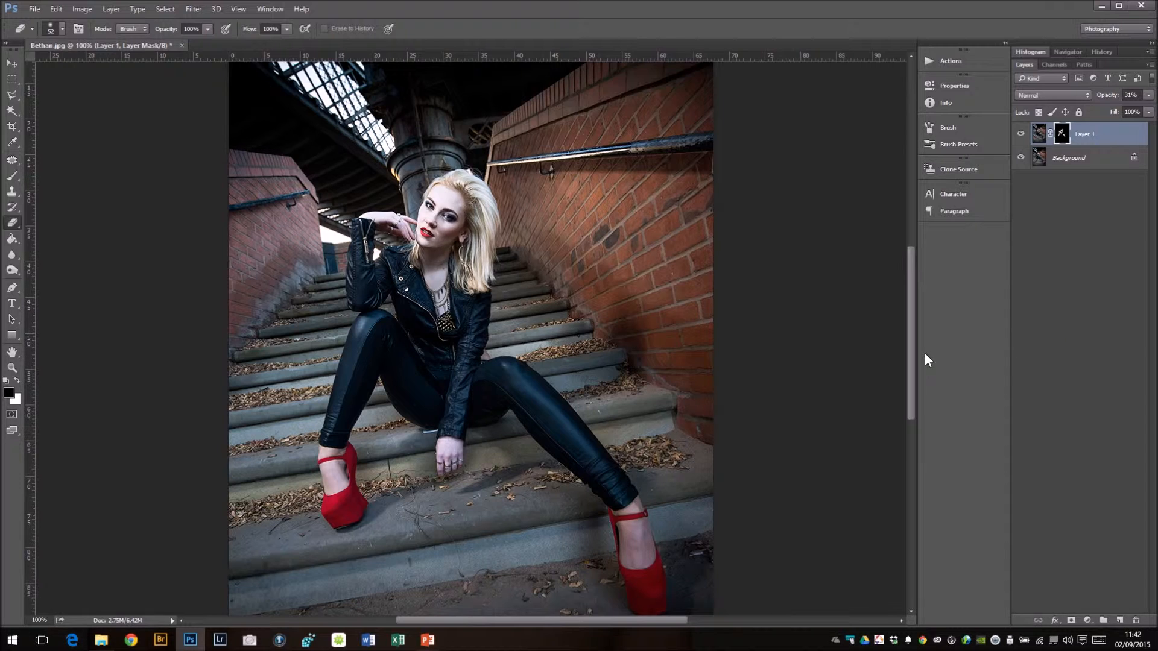
mouse_move(1031, 354)
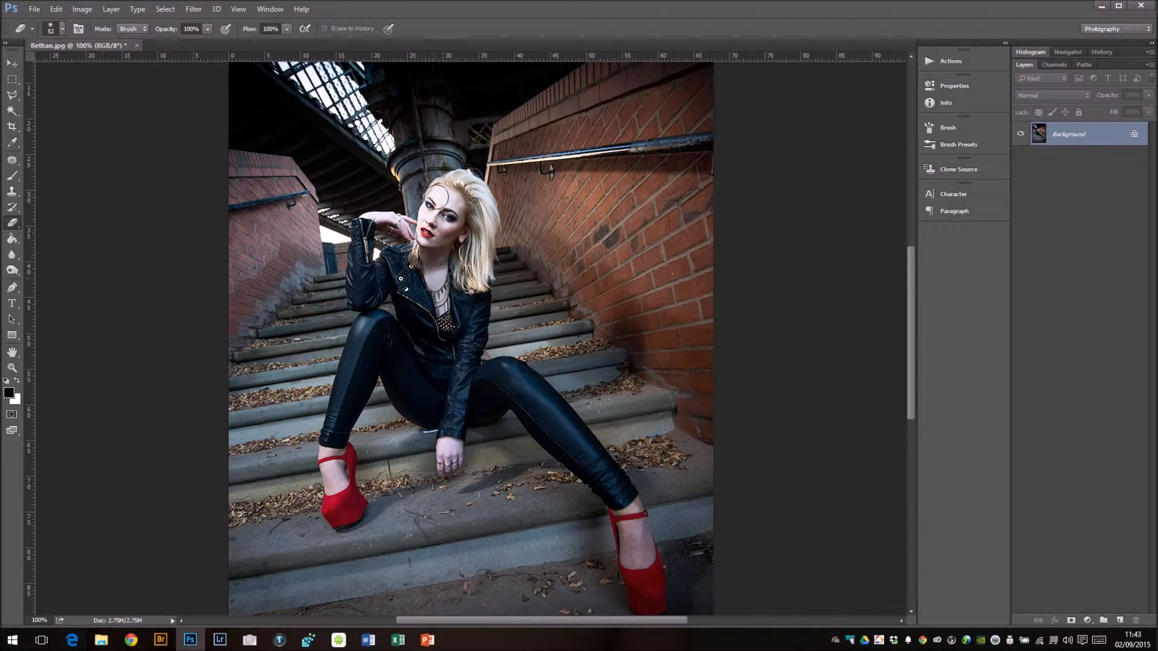
mouse_move(436, 255)
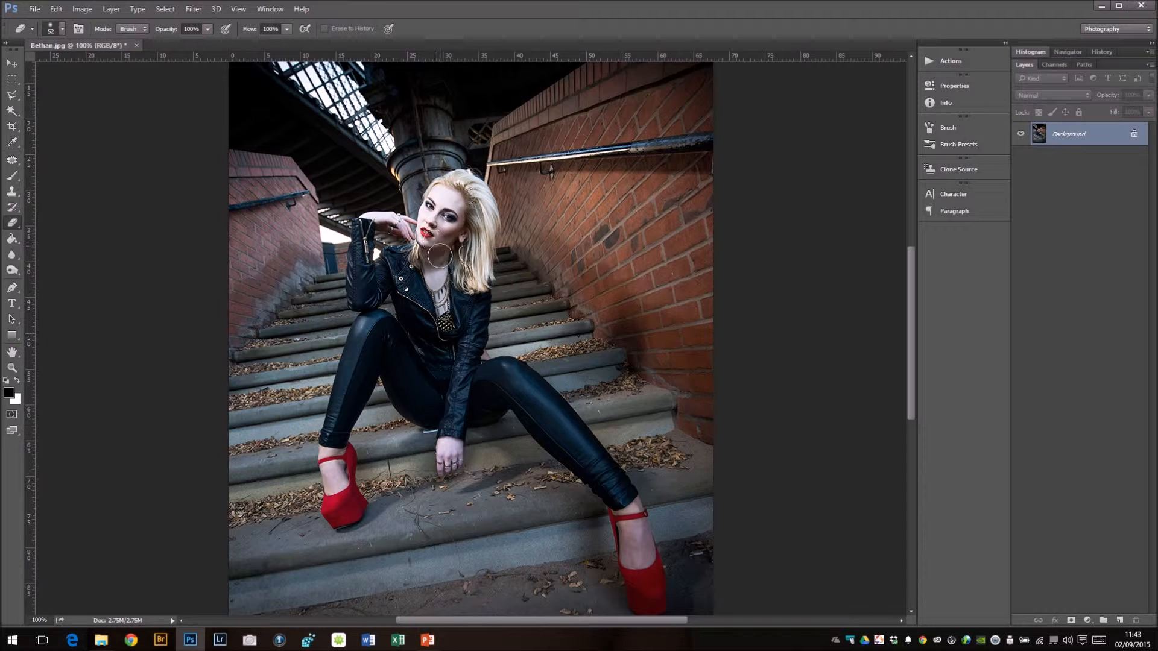
mouse_move(410, 288)
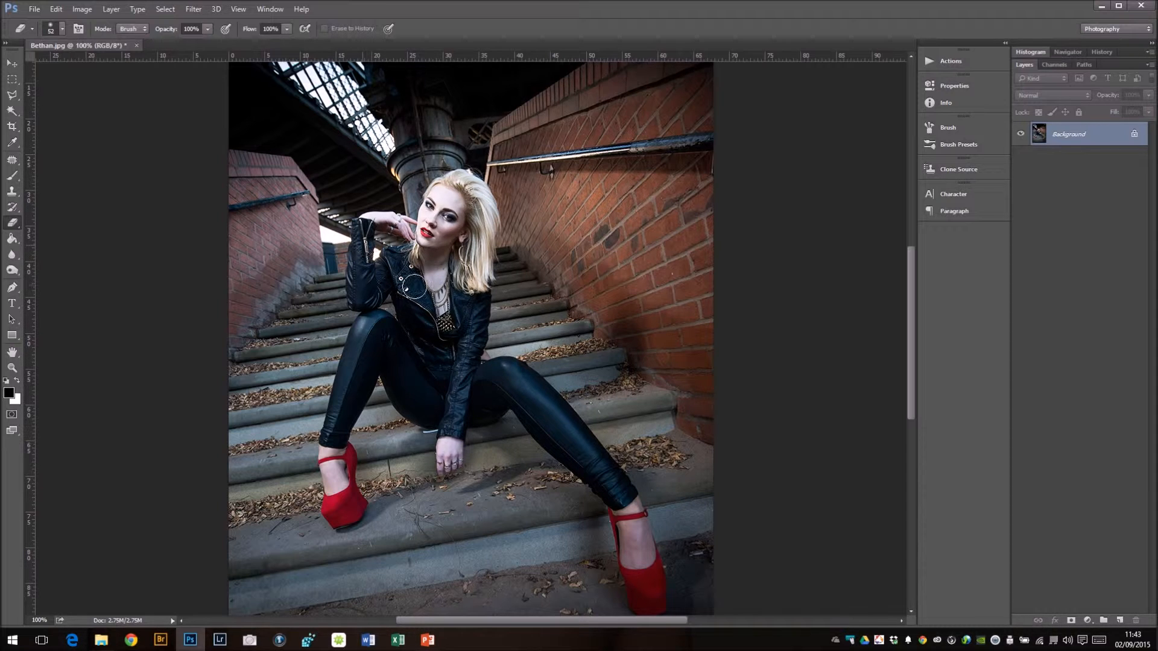
mouse_move(766, 359)
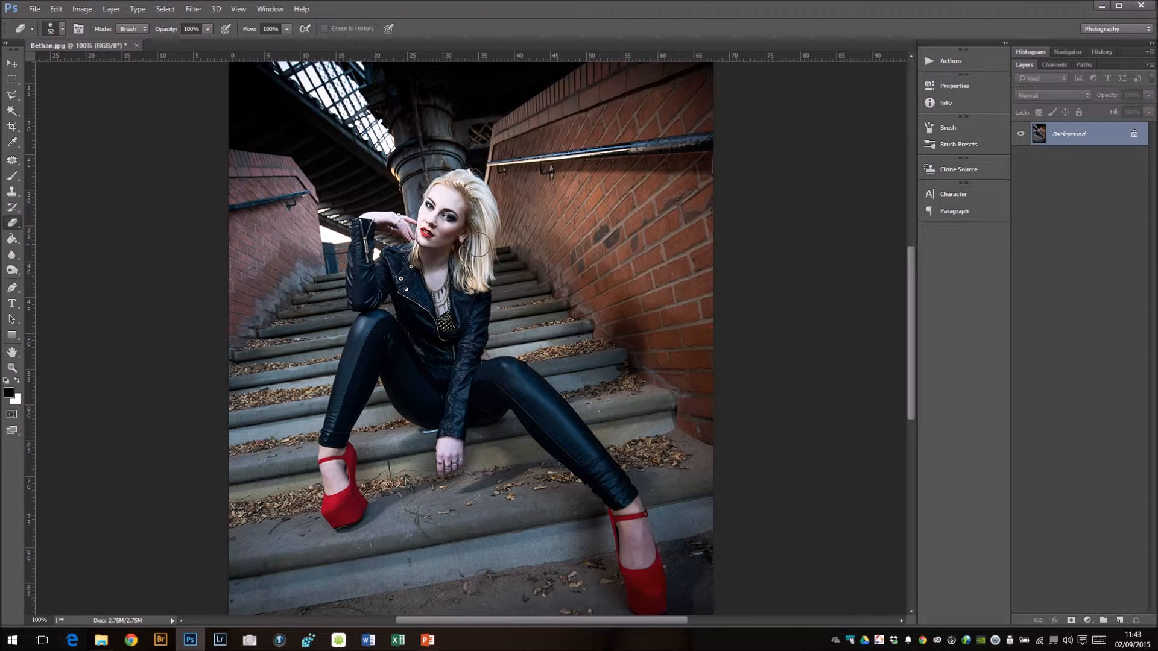
mouse_move(793, 301)
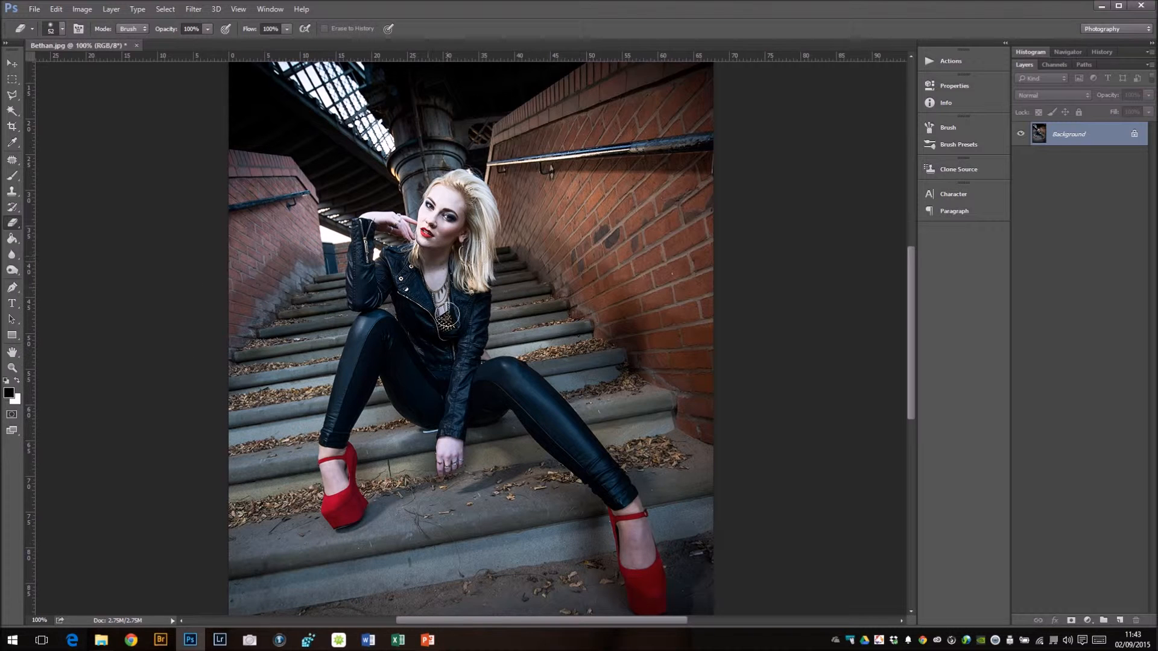
mouse_move(34, 9)
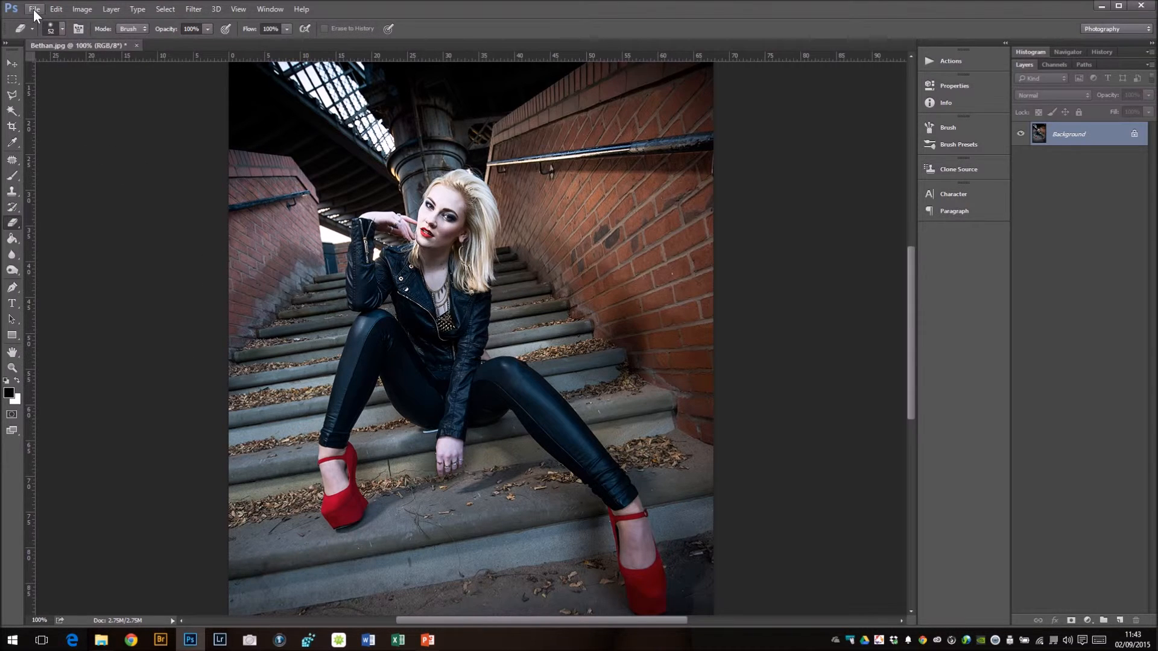
Open Save for Web and keep JPEG as the output format.
click(34, 10)
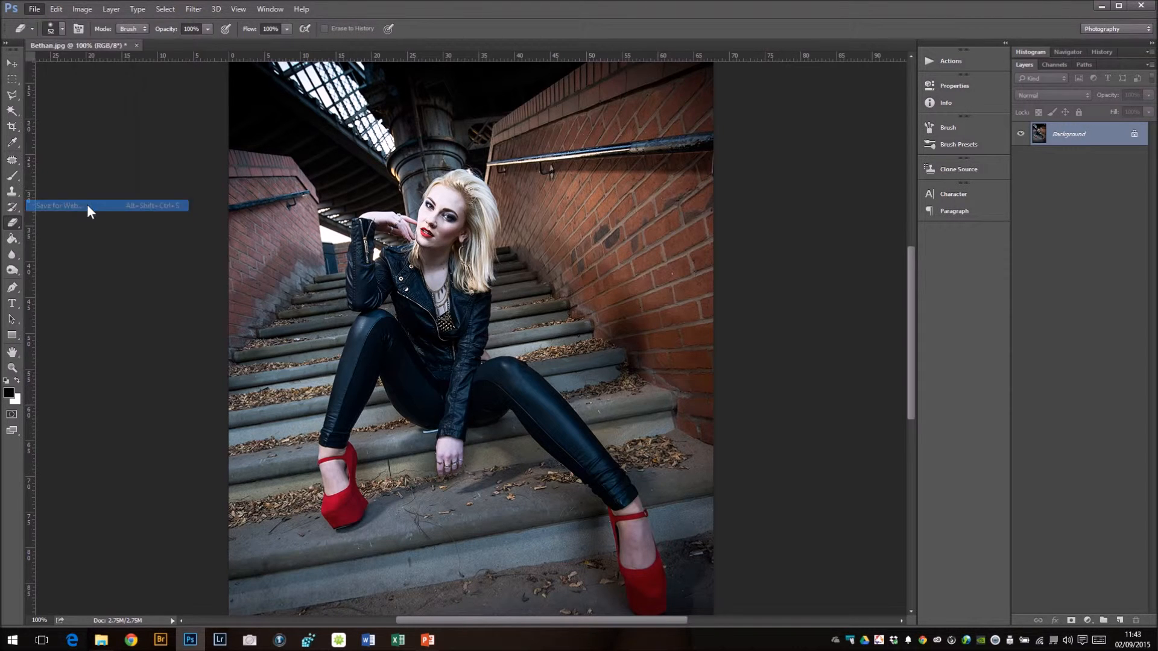
click(59, 205)
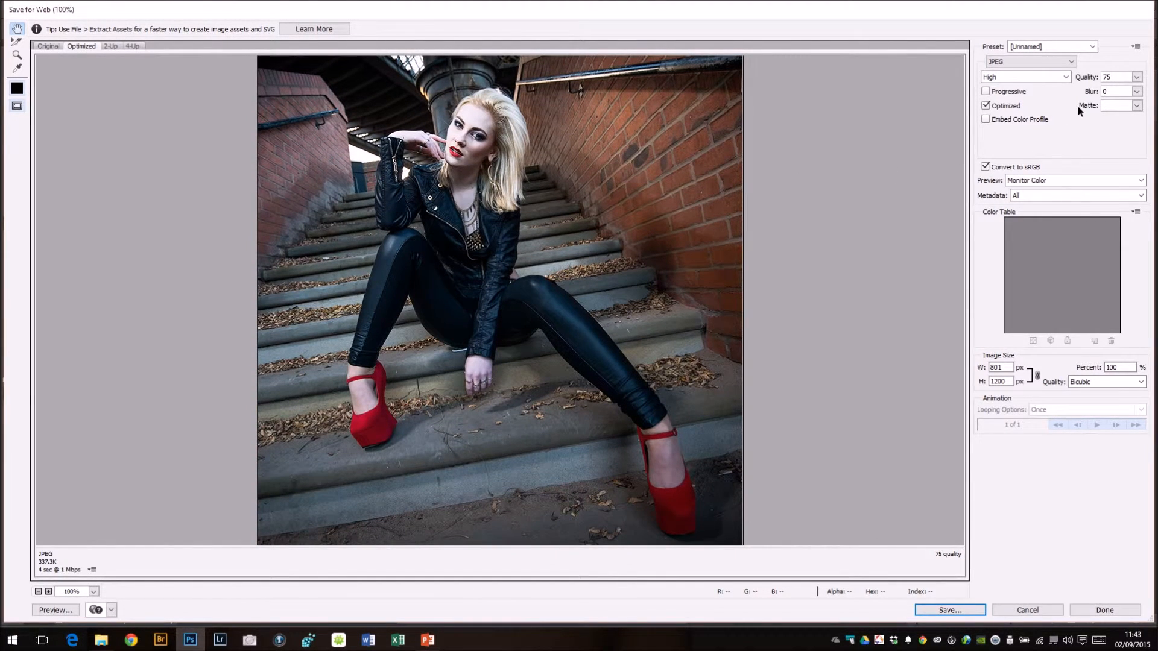
click(1030, 62)
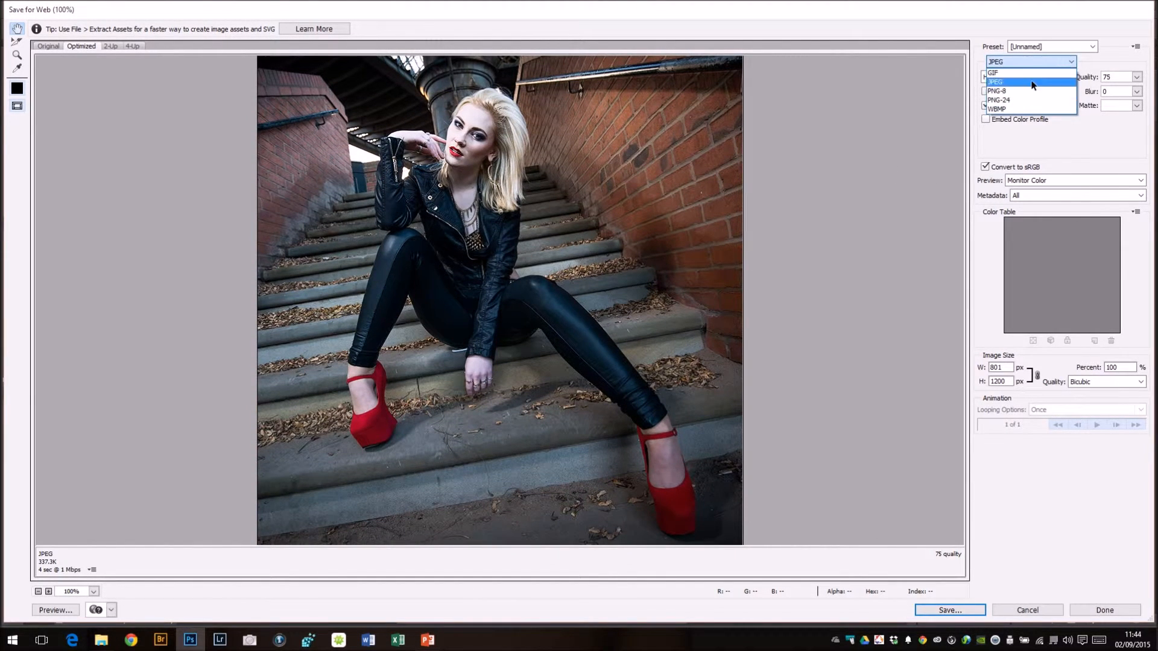
click(995, 81)
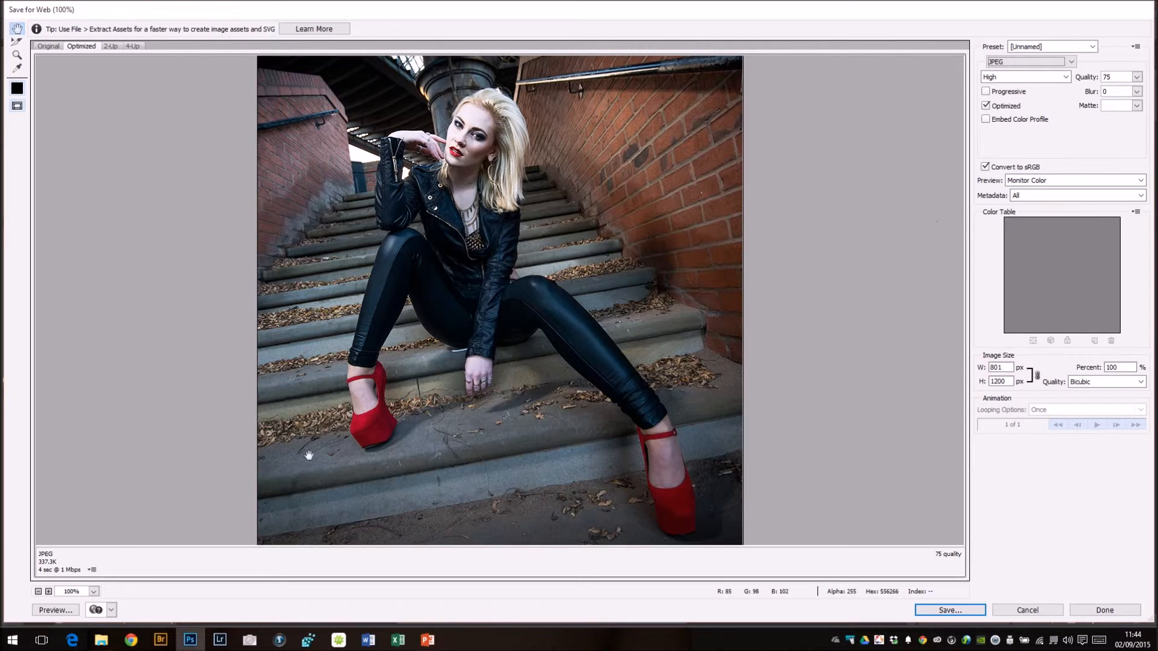
mouse_move(1108, 102)
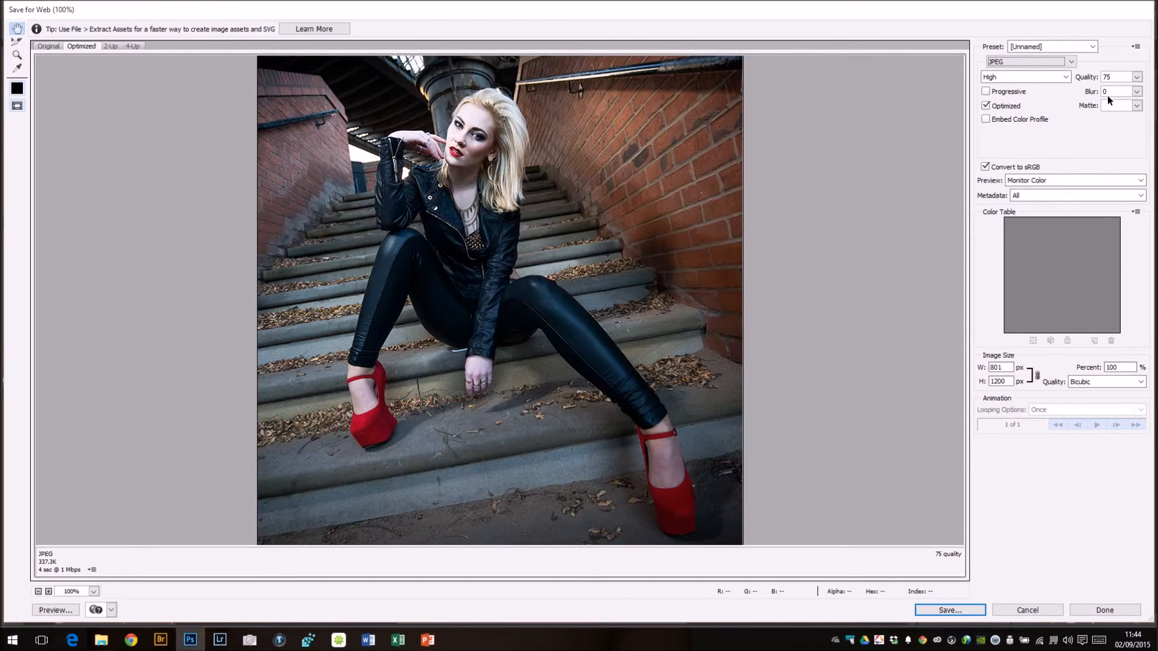
mouse_move(389, 434)
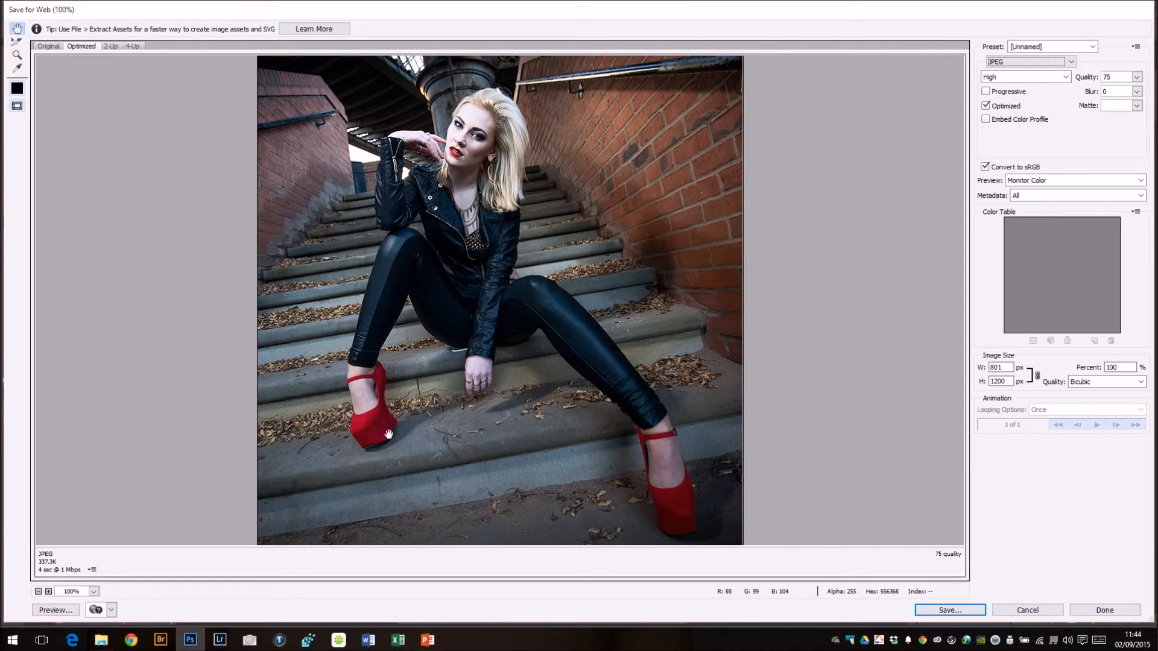
mouse_move(48, 567)
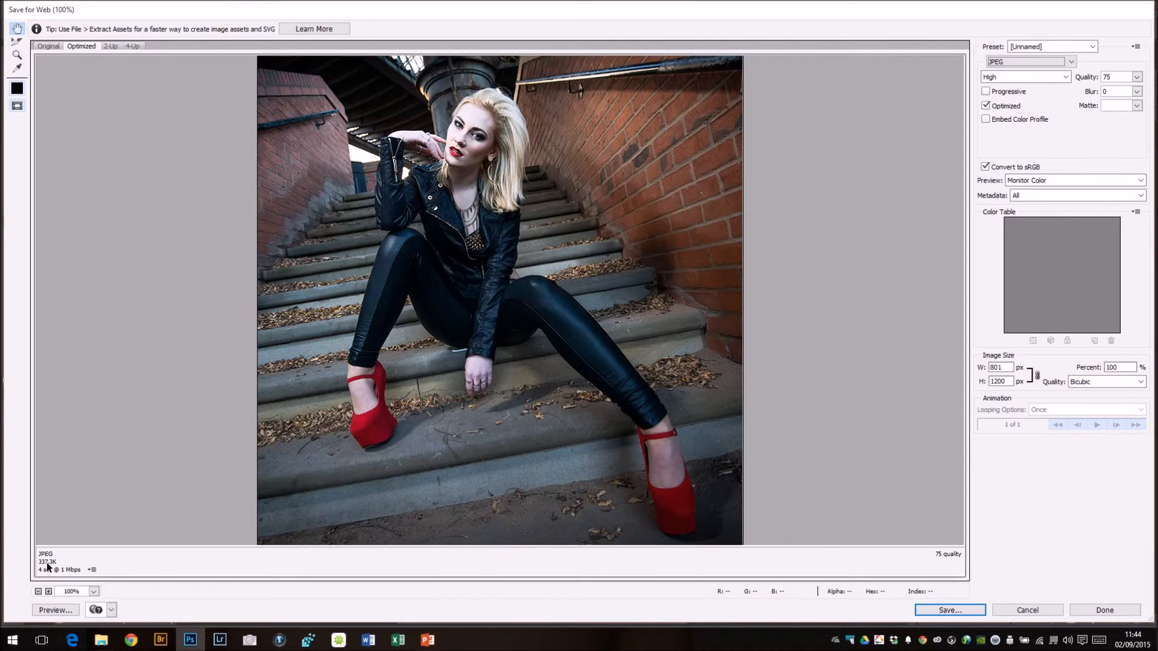
mouse_move(1128, 101)
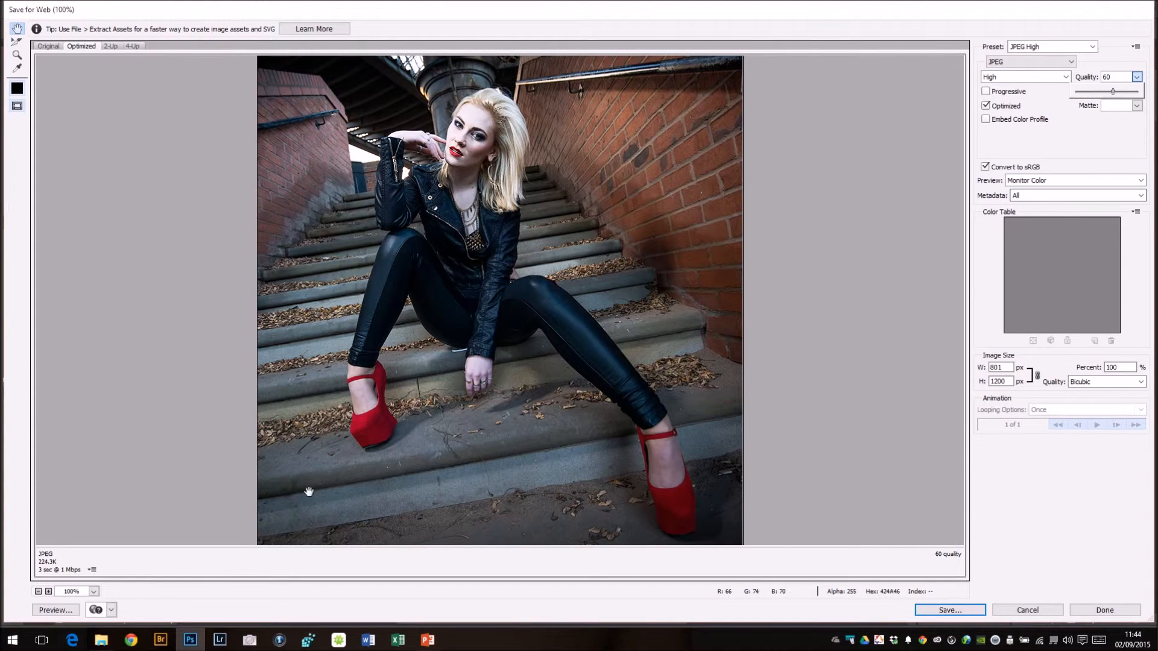
mouse_move(44, 580)
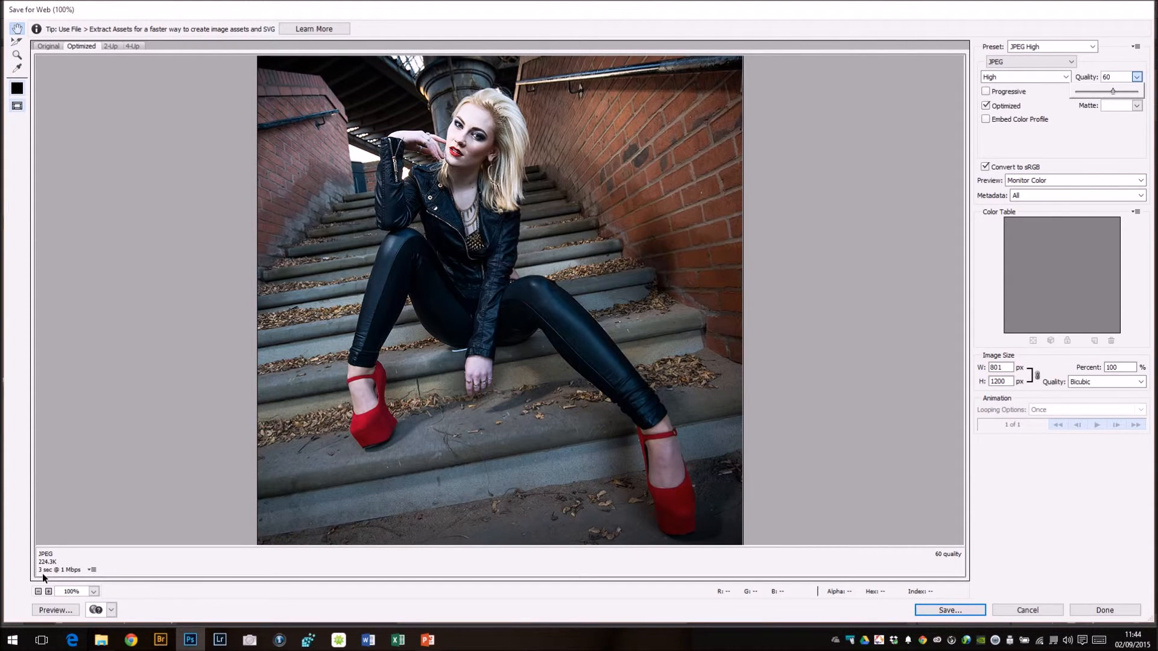
mouse_move(998, 587)
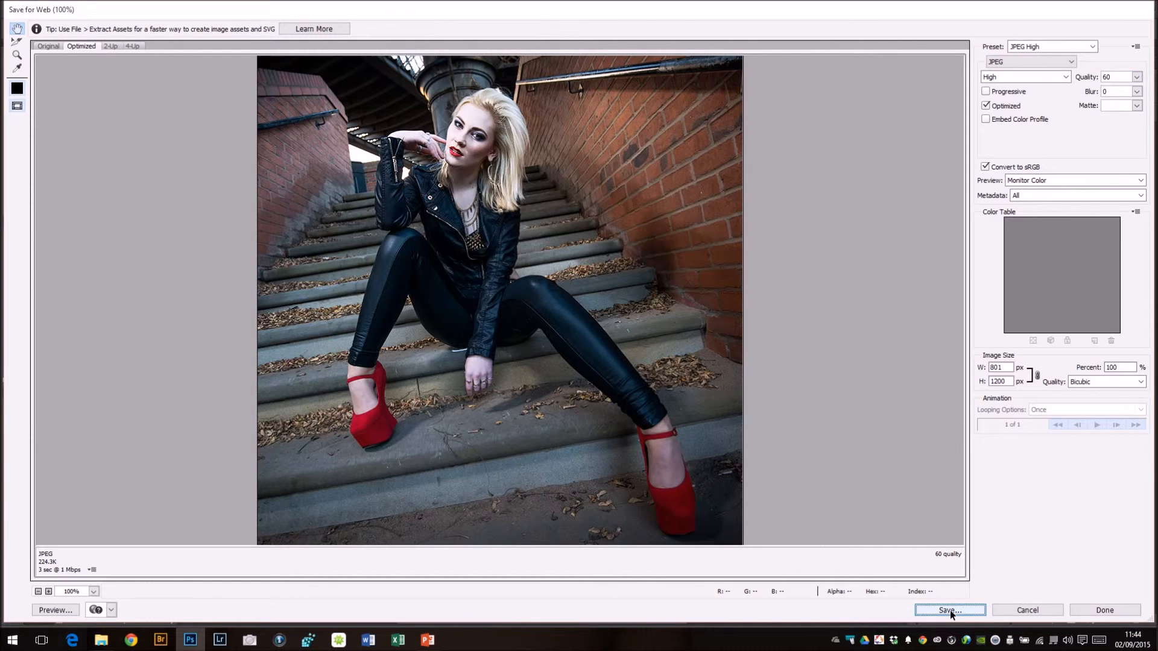
Save the optimized JPEG as Bethan on the desktop and minimize Photoshop.
click(949, 610)
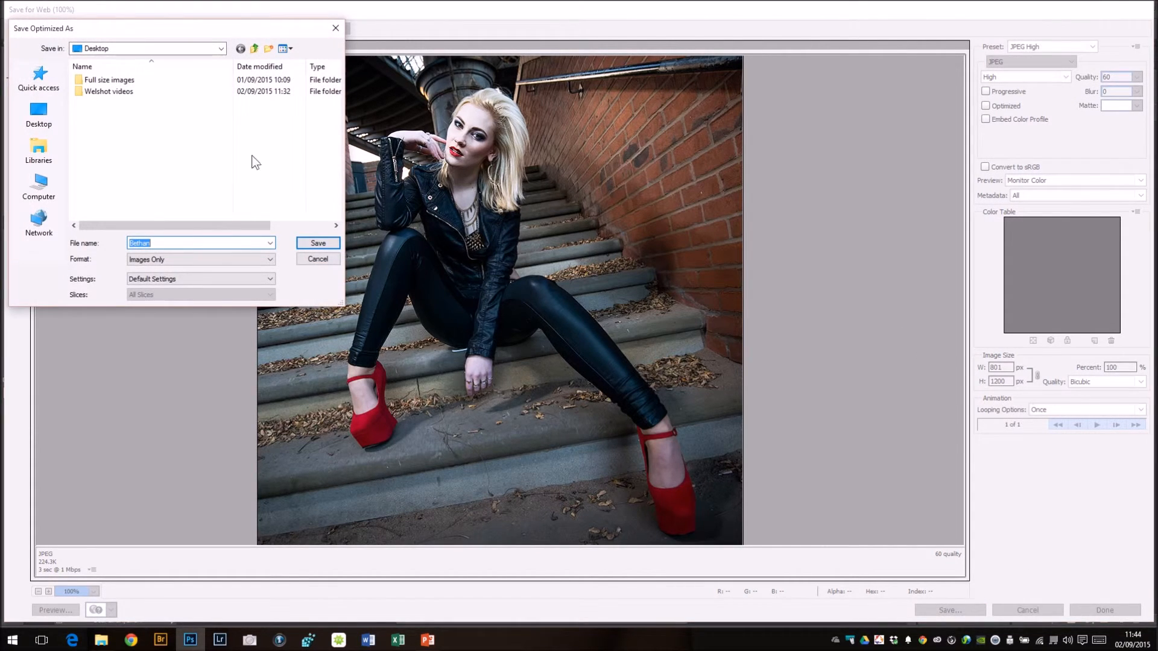
mouse_move(320, 254)
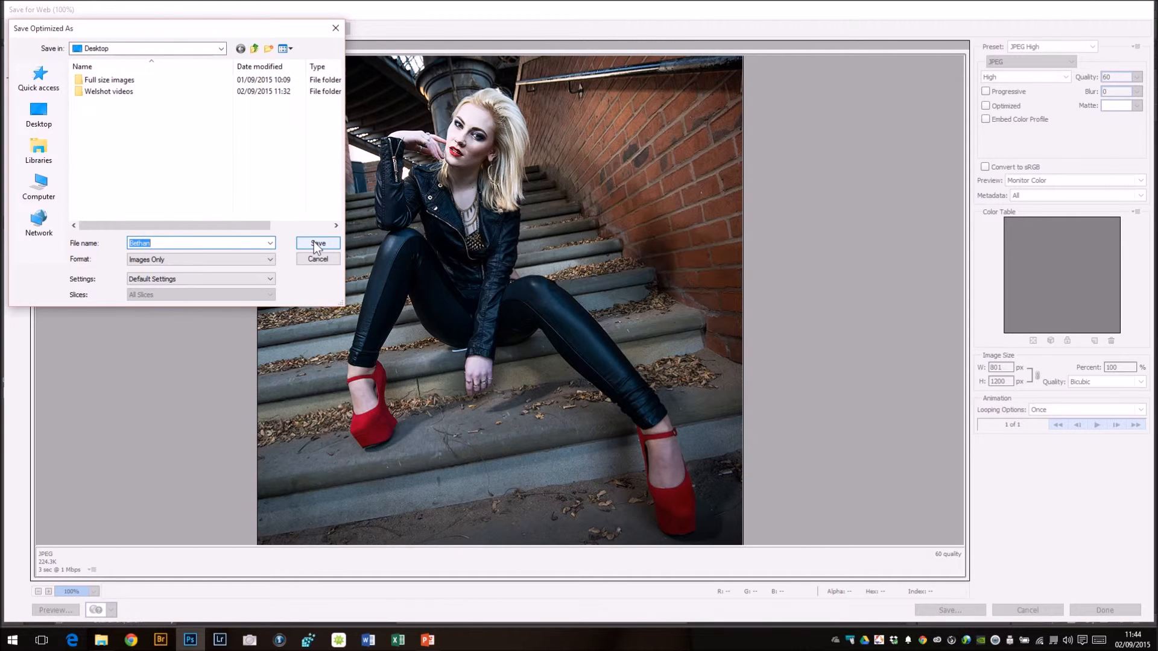
click(318, 243)
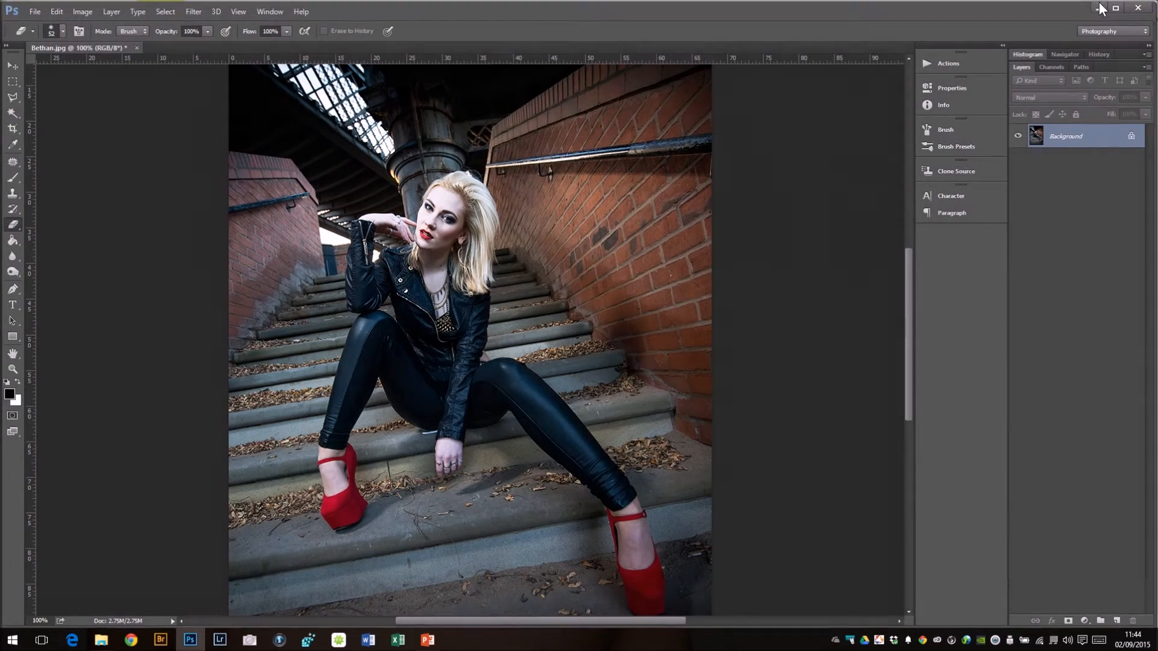
click(1115, 8)
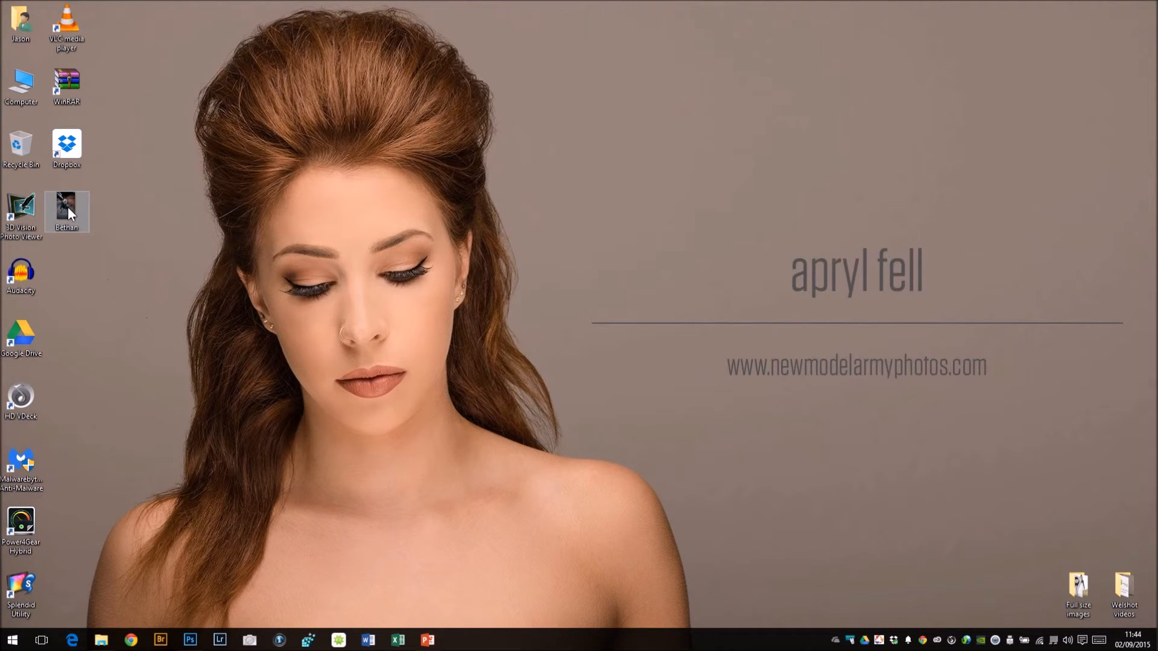
right_click(66, 213)
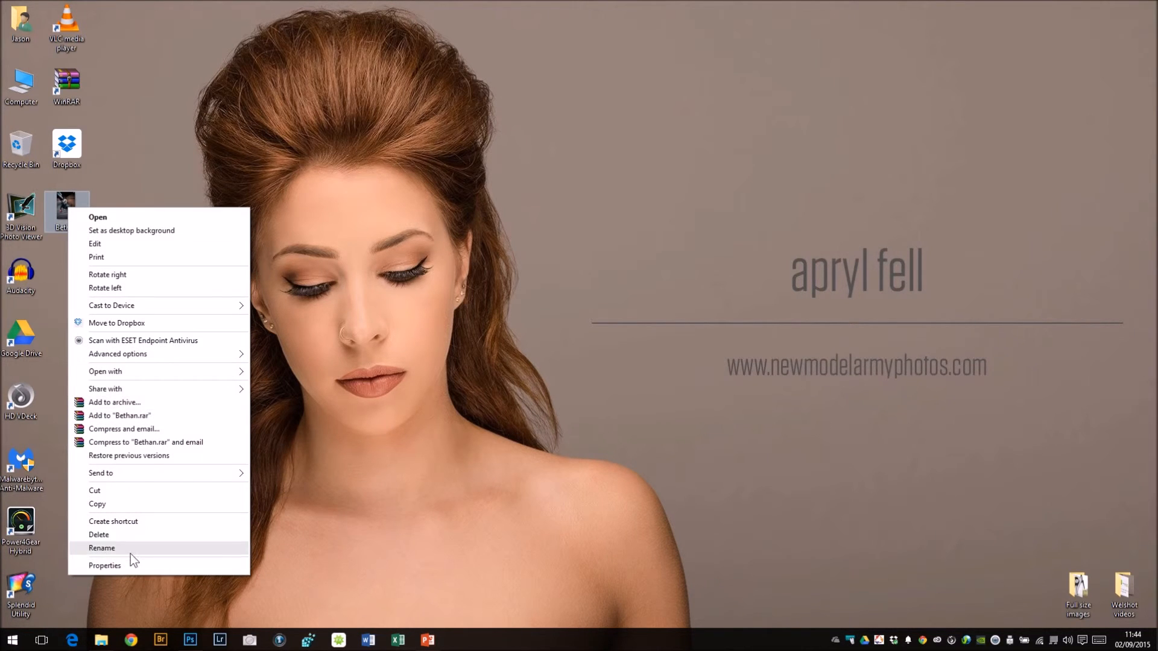
click(105, 565)
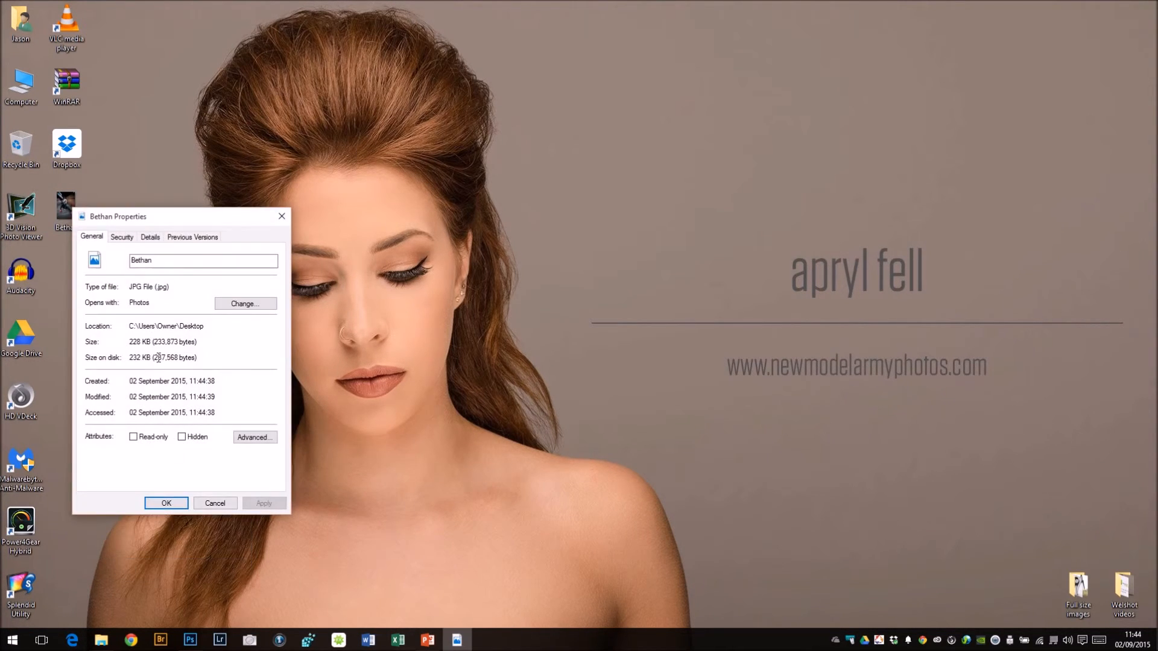
mouse_move(150, 238)
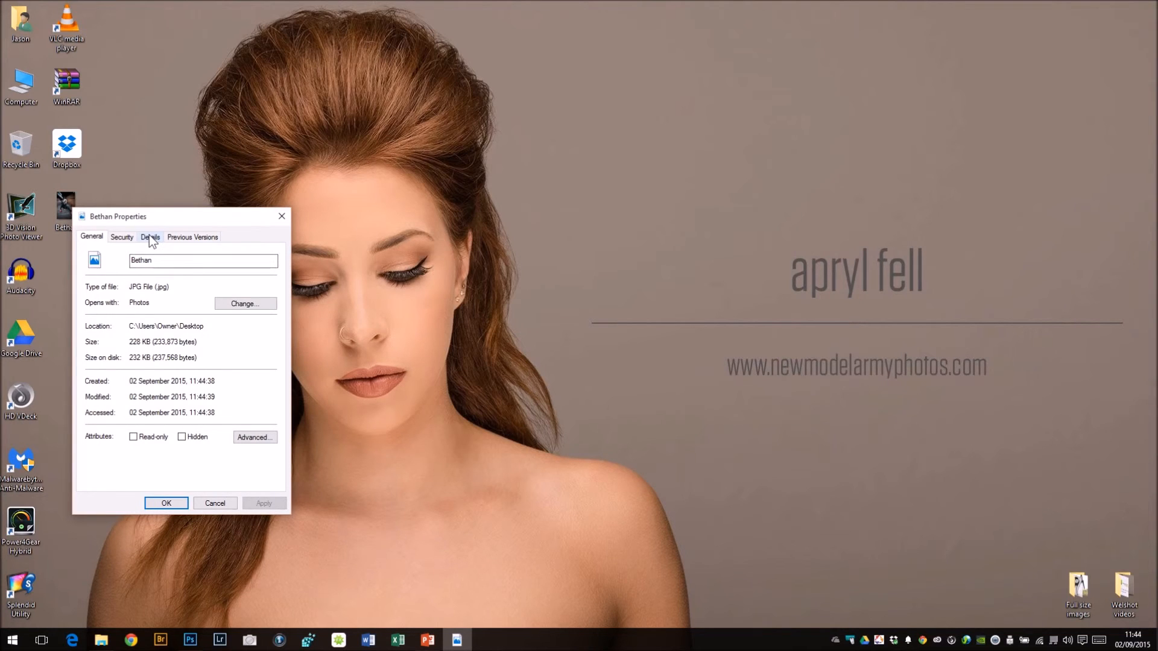
click(150, 236)
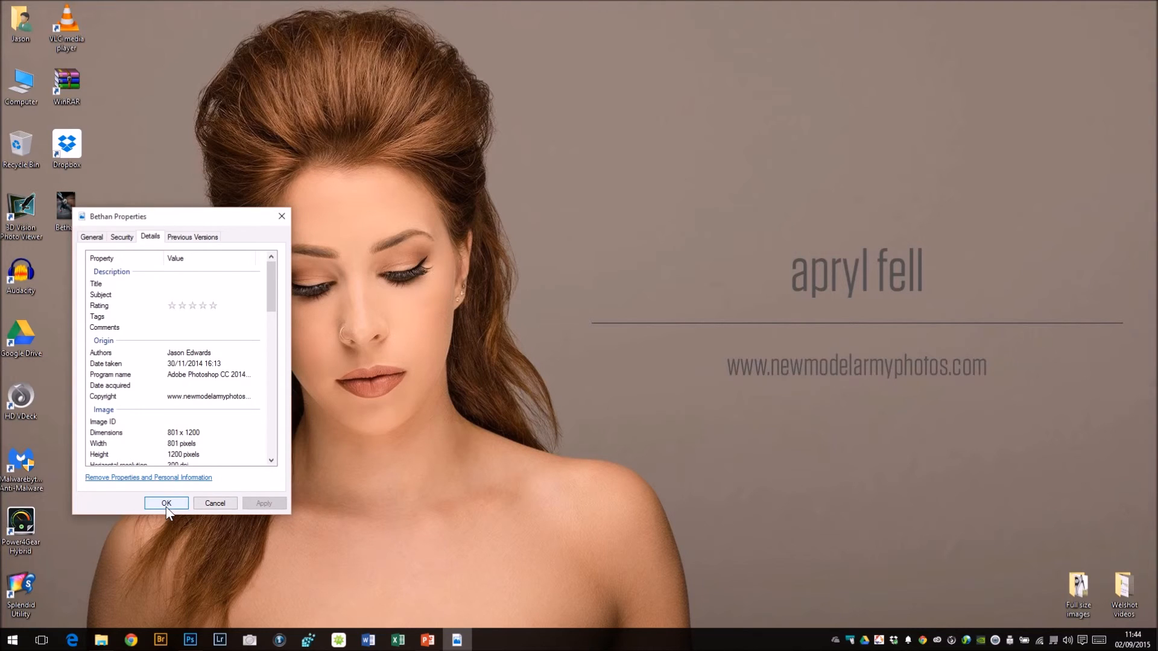
click(165, 503)
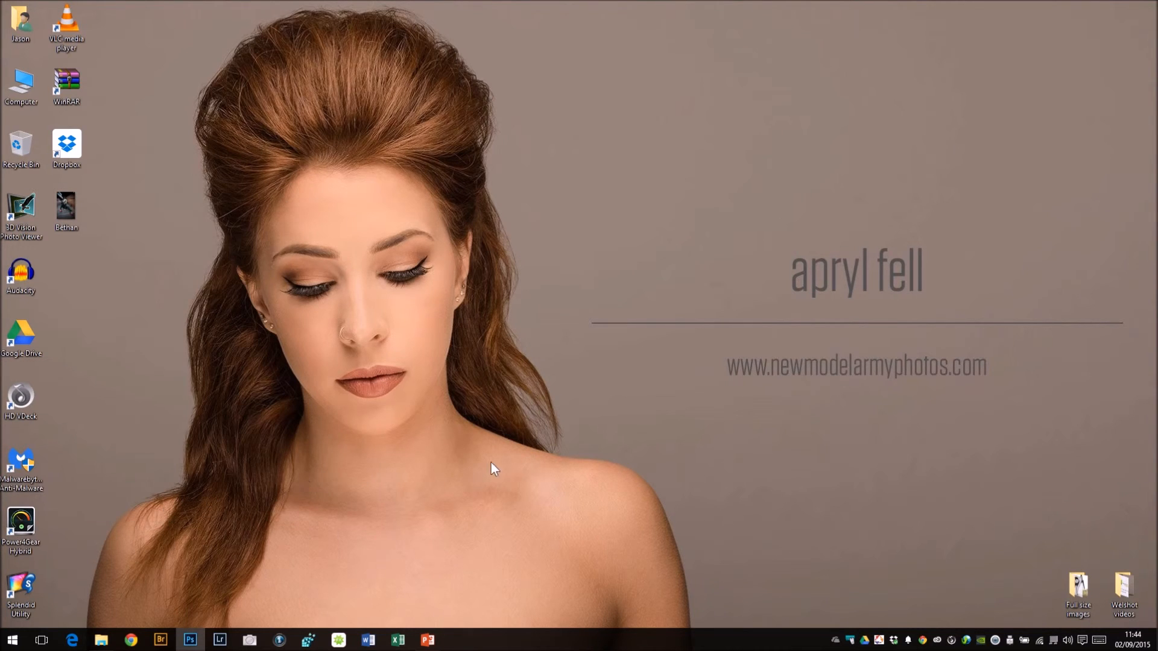
mouse_move(667, 431)
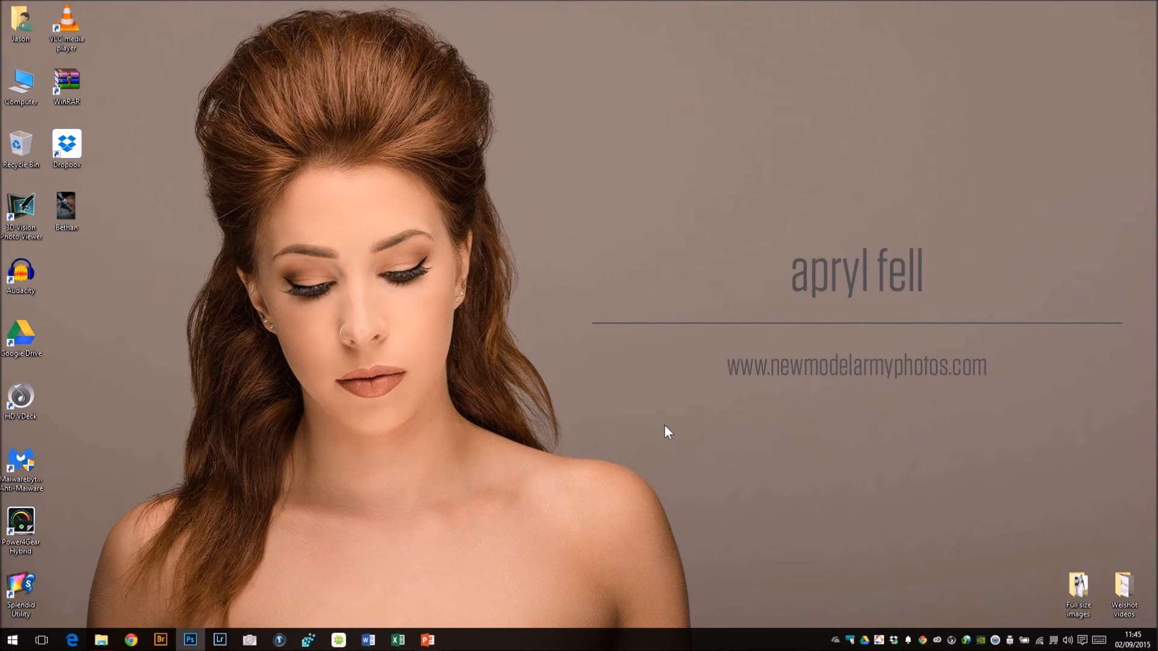
mouse_move(986, 442)
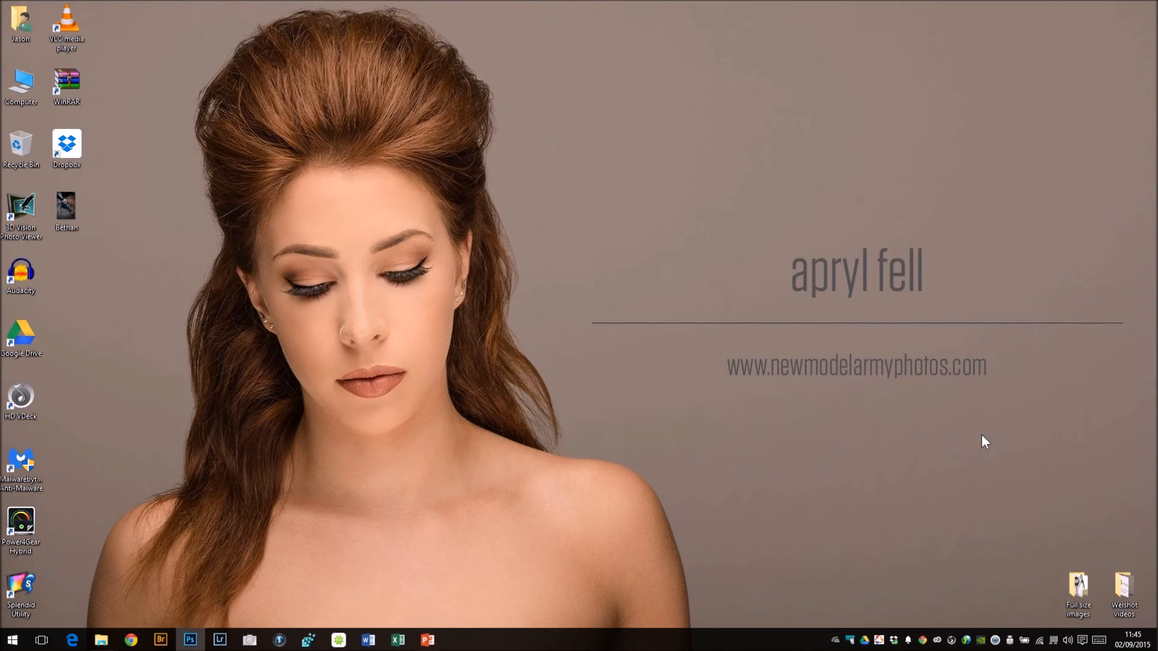
mouse_move(942, 504)
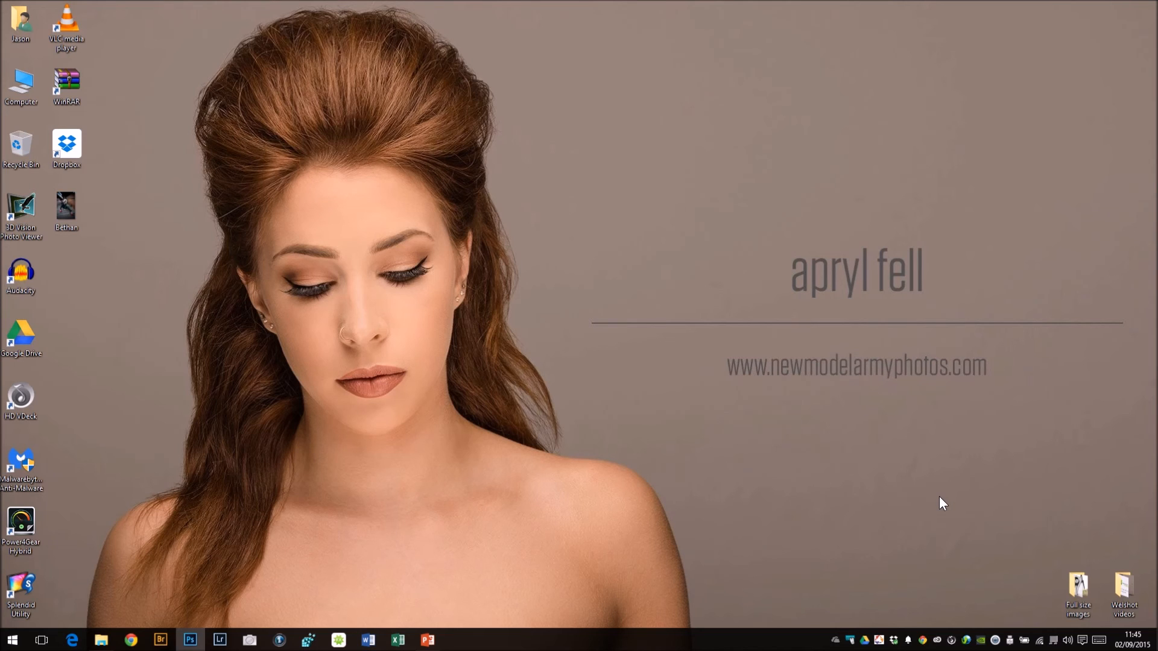